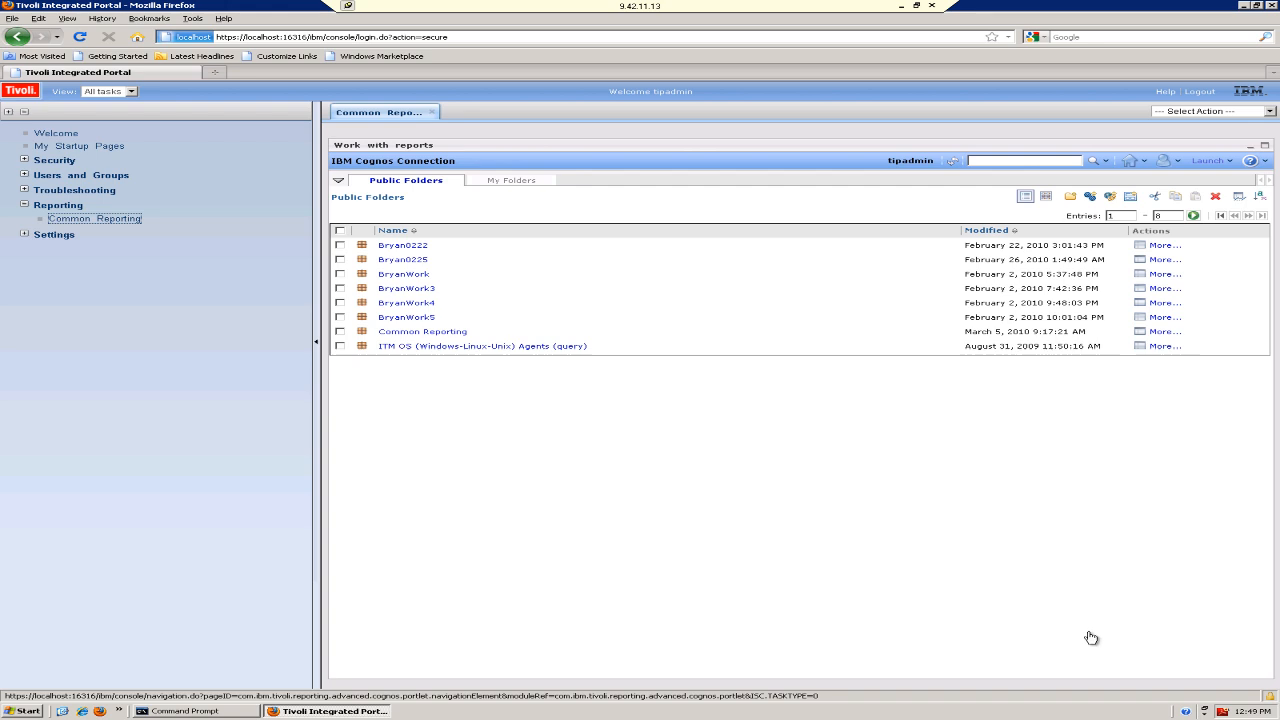
pyautogui.moveTo(1160, 257)
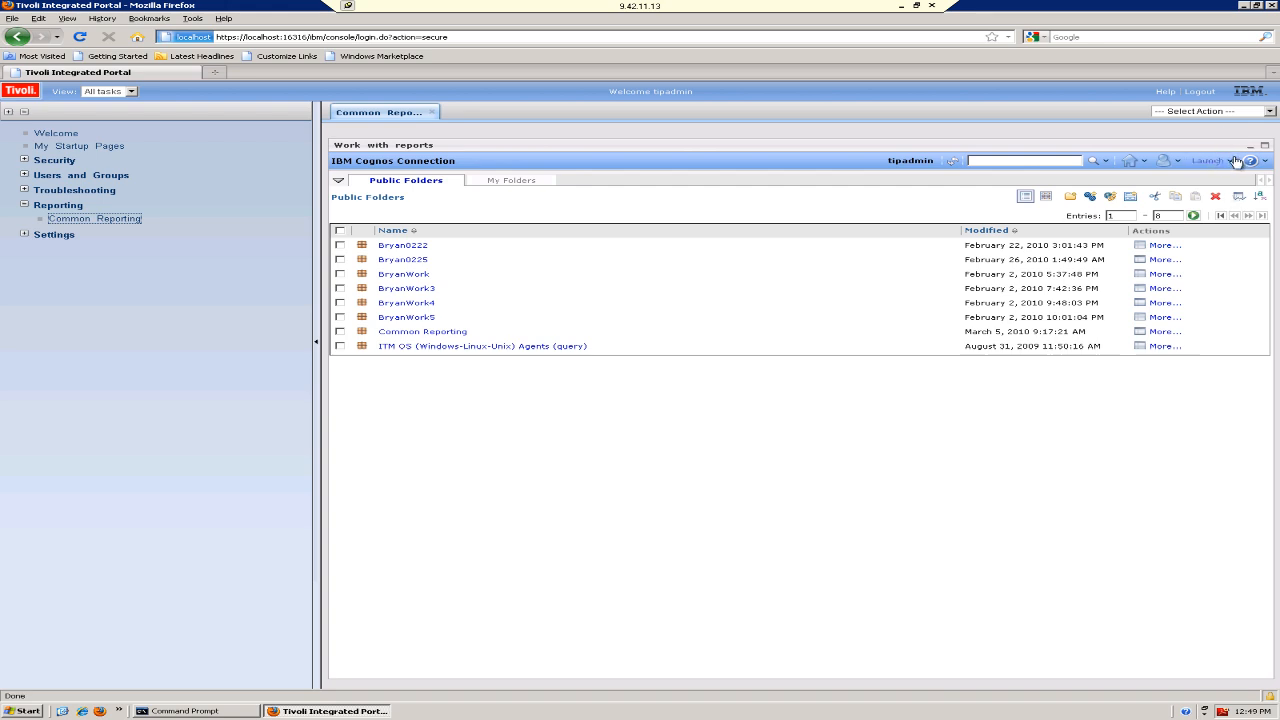
# - Launch IBM Cognos Administration from the Cognos Connection Launch menu
pyautogui.click(1233, 160)
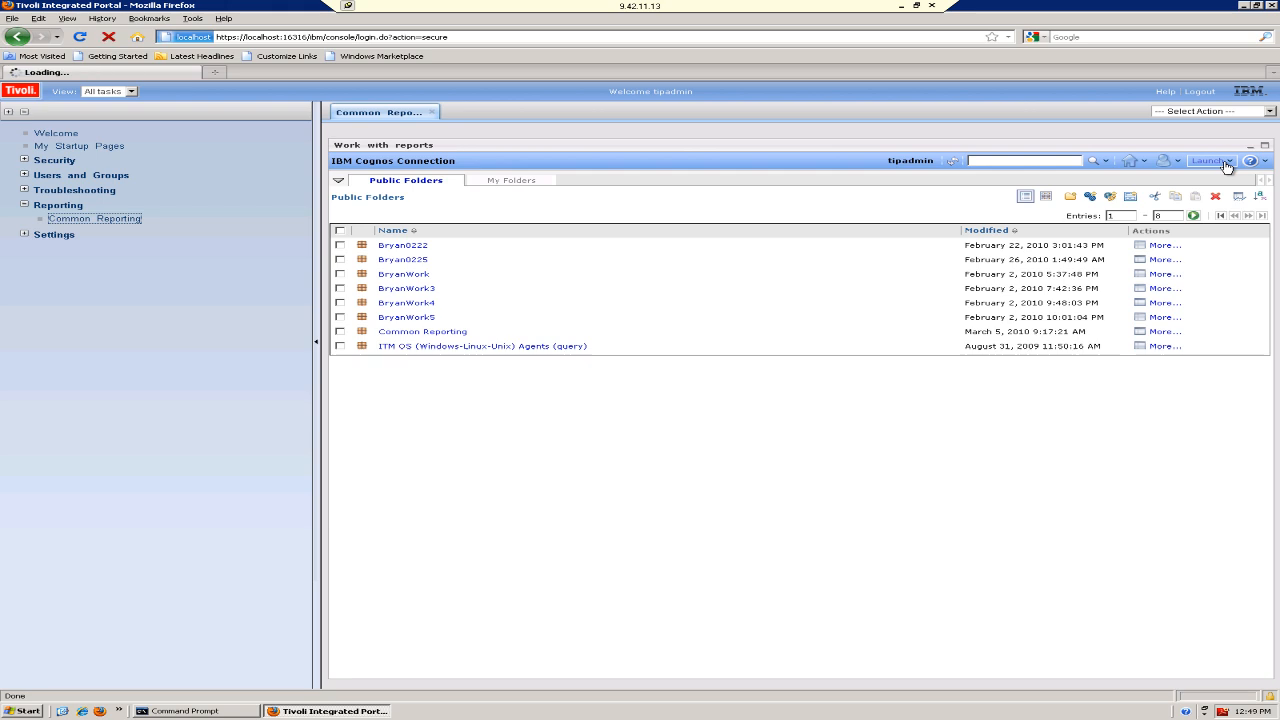
pyautogui.click(1229, 160)
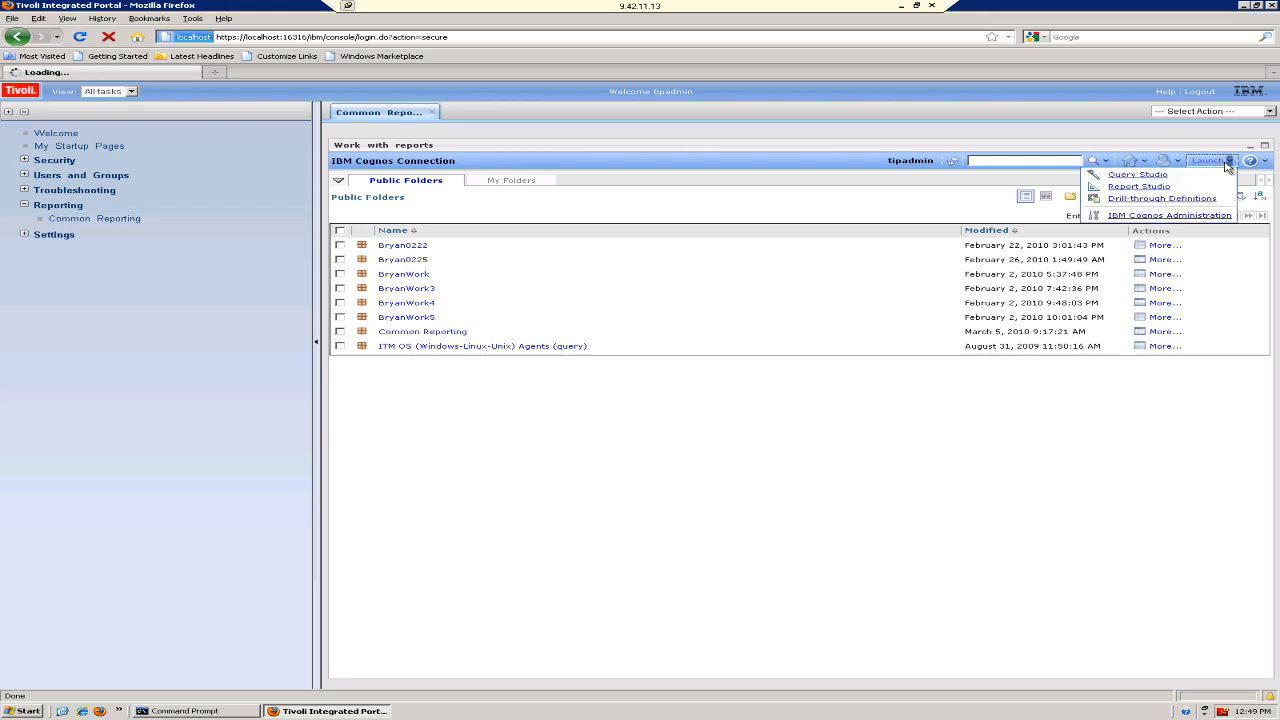
pyautogui.click(1225, 160)
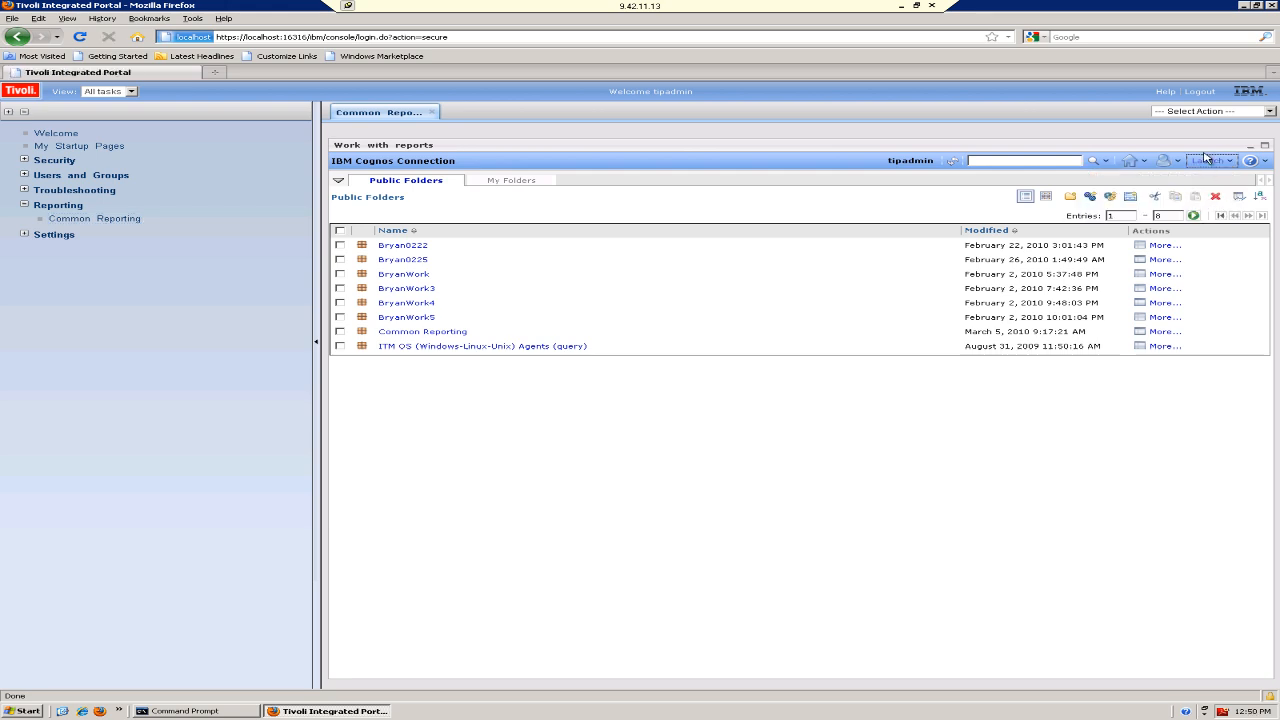
pyautogui.click(1212, 160)
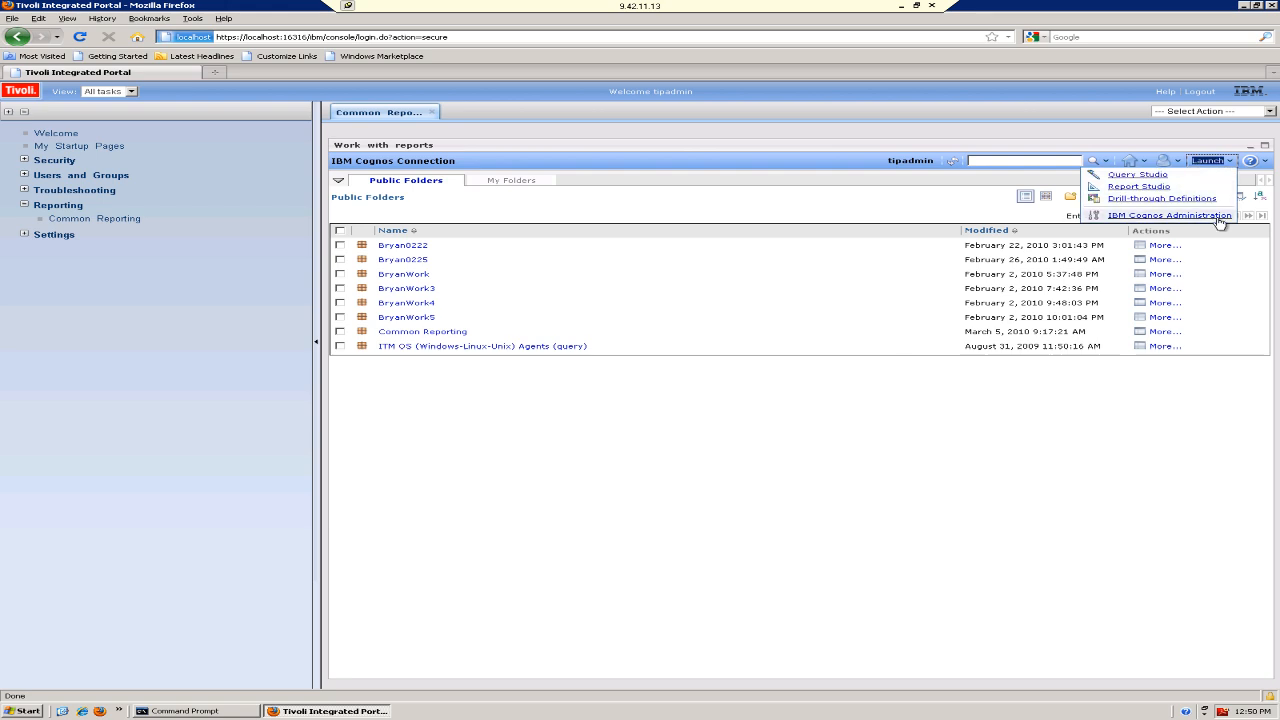
pyautogui.click(1189, 215)
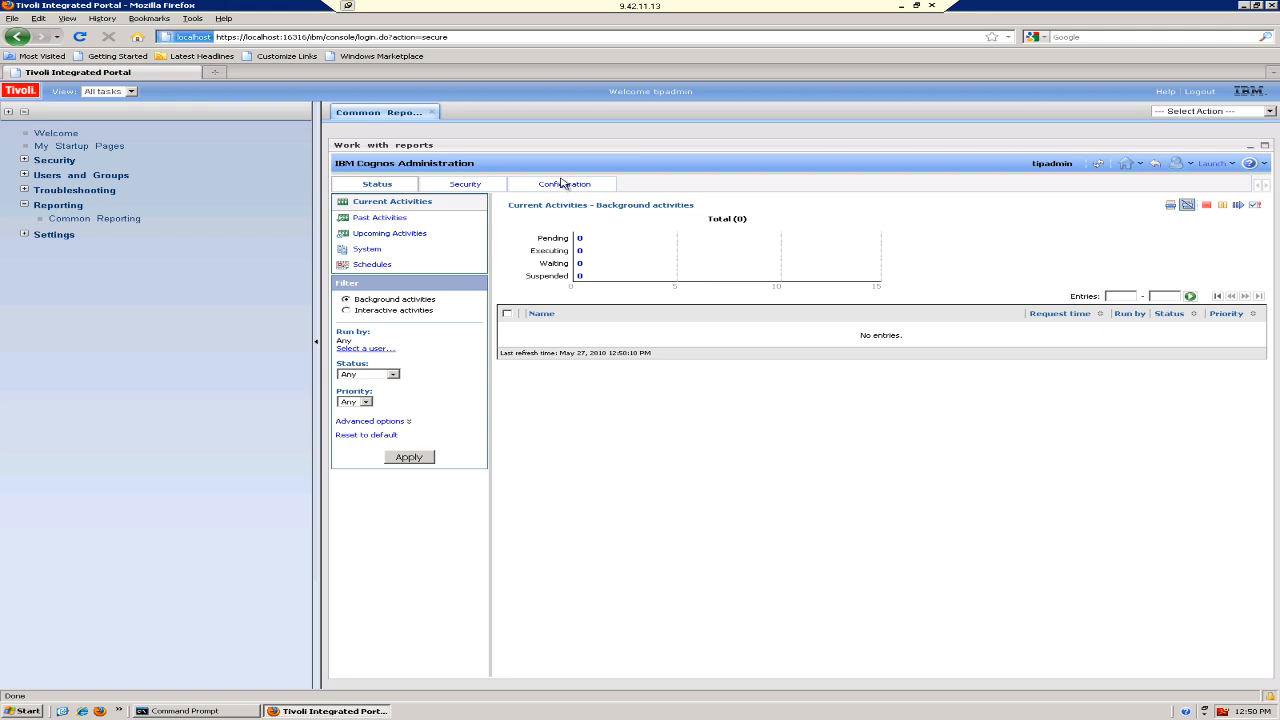
# - Switch to the Configuration tab to list data source connections such as Calvin, DB2, Oracle
pyautogui.click(564, 184)
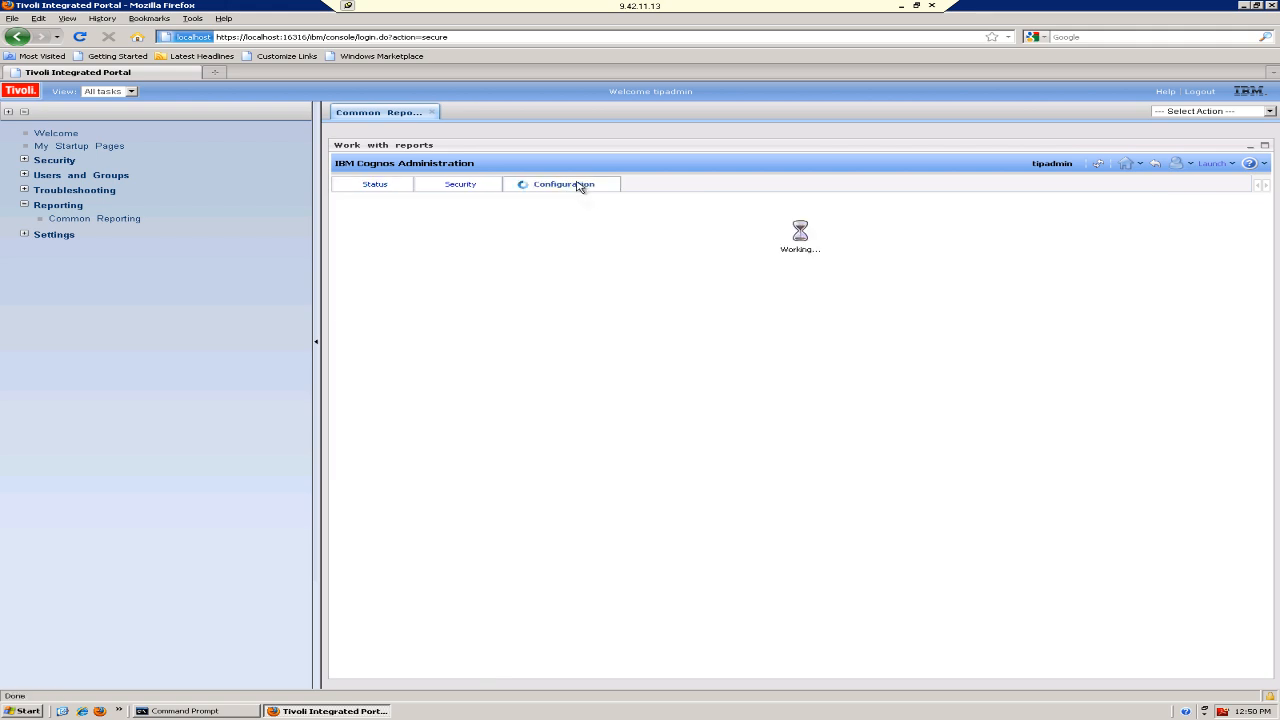
pyautogui.click(561, 184)
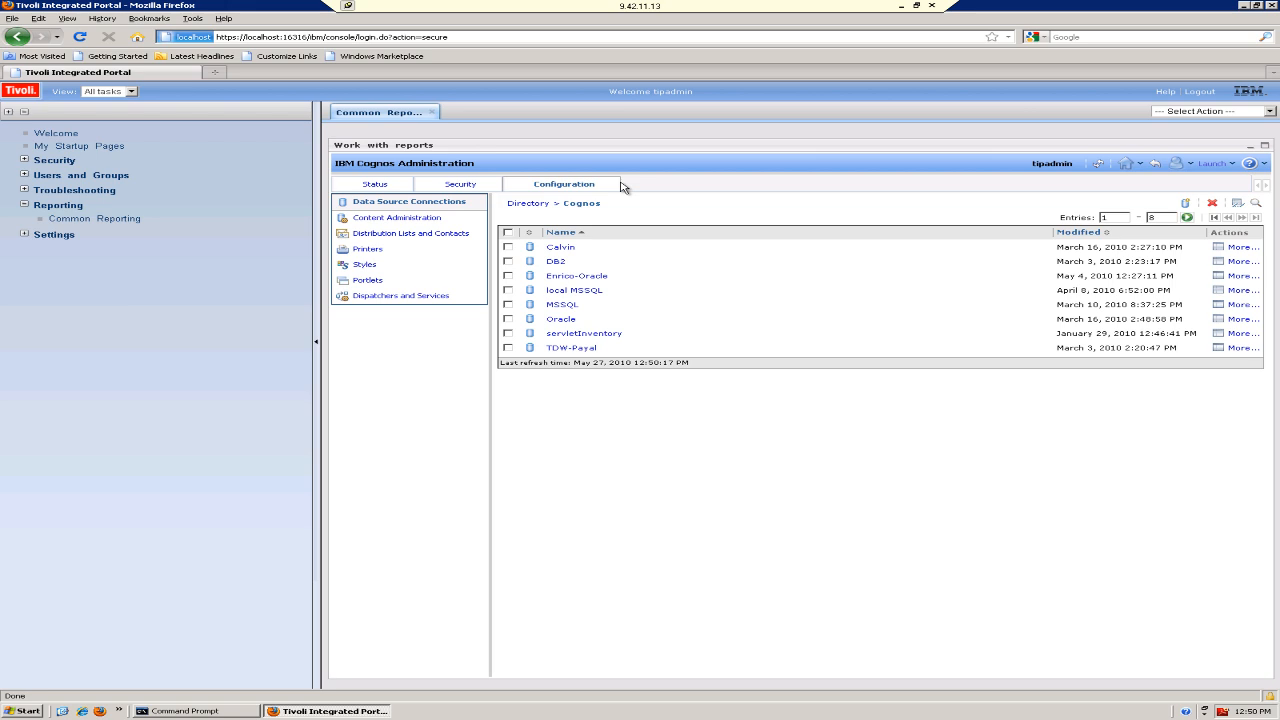
pyautogui.moveTo(650, 189)
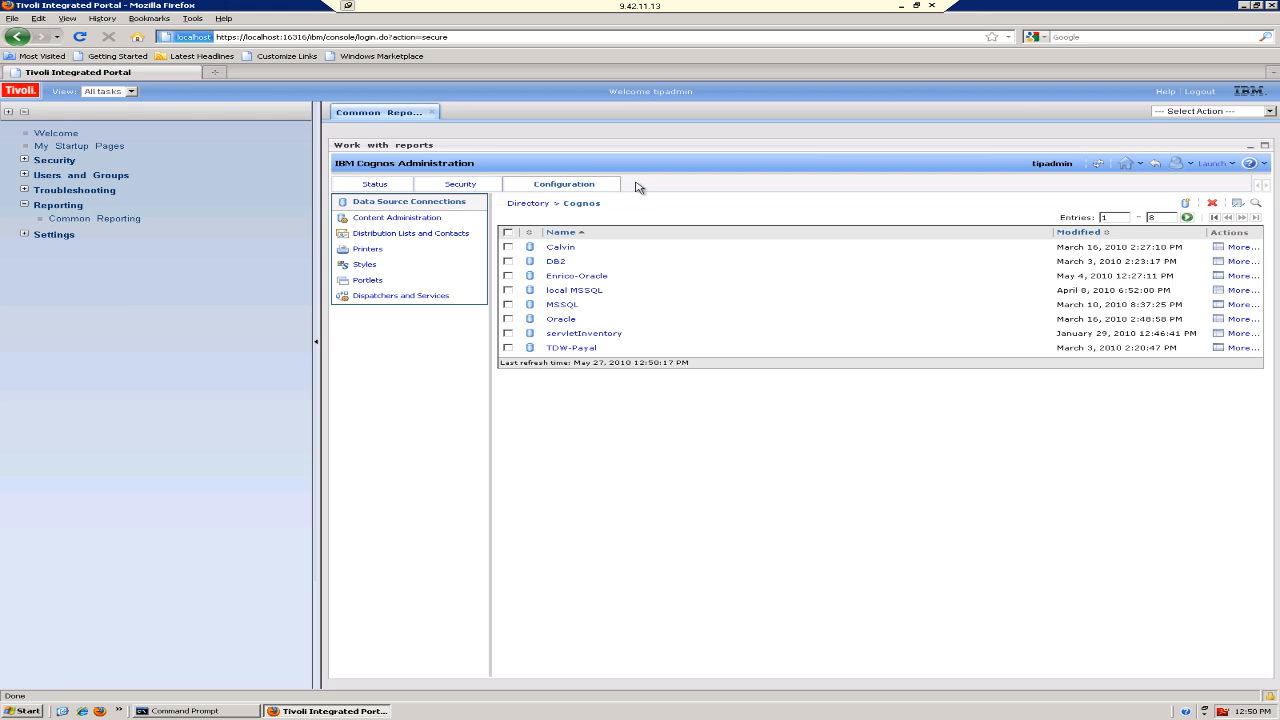
pyautogui.moveTo(1185, 206)
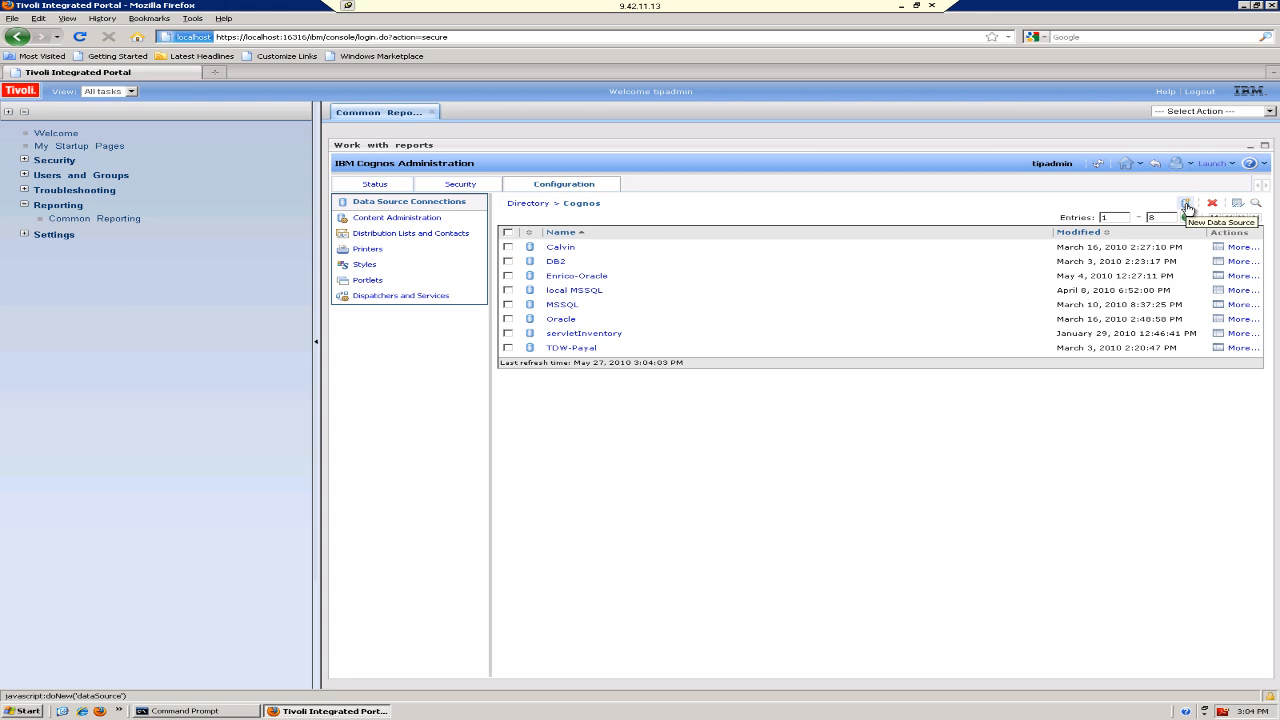
pyautogui.moveTo(1182, 206)
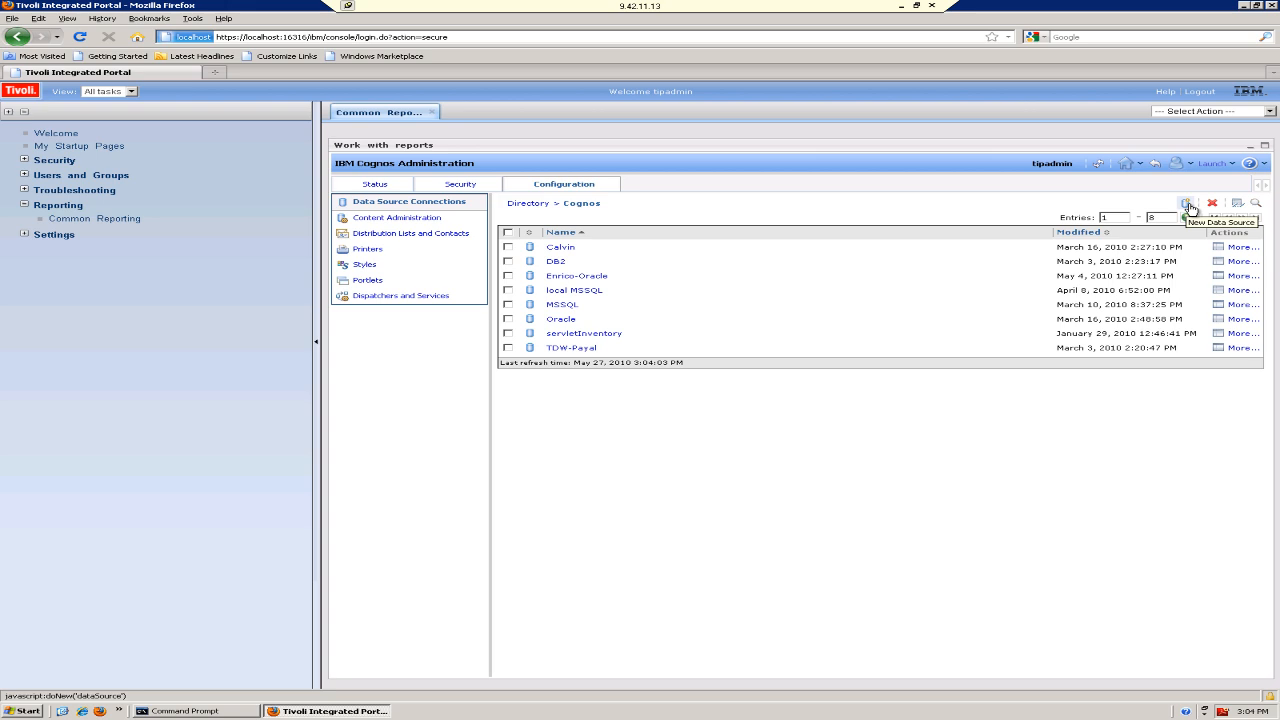
pyautogui.moveTo(904, 385)
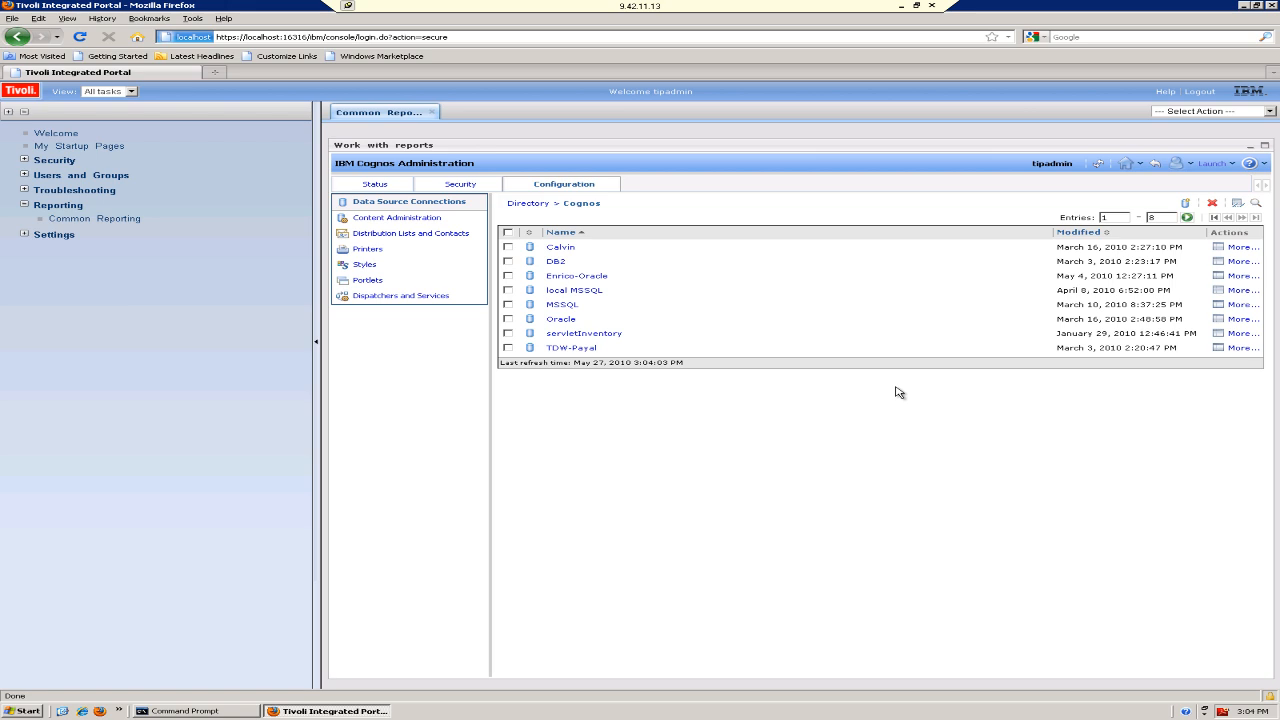
pyautogui.moveTo(1011, 260)
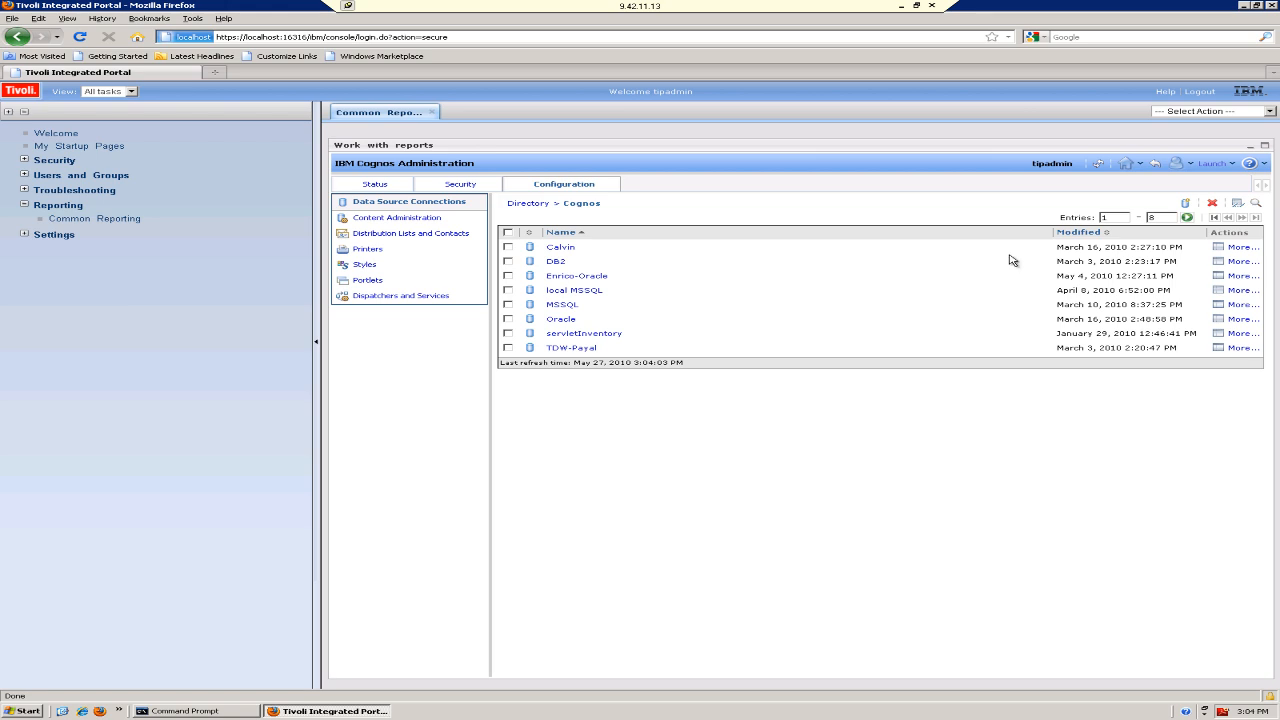
pyautogui.moveTo(1155, 170)
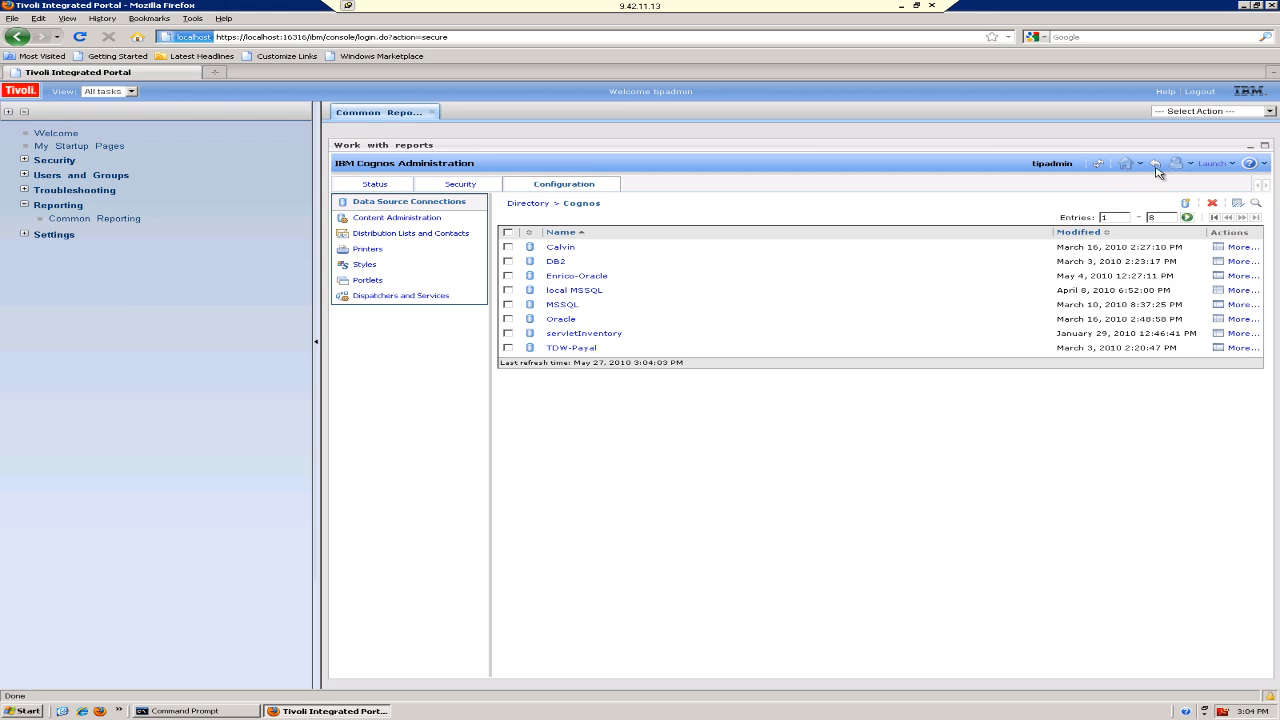
pyautogui.moveTo(1153, 163)
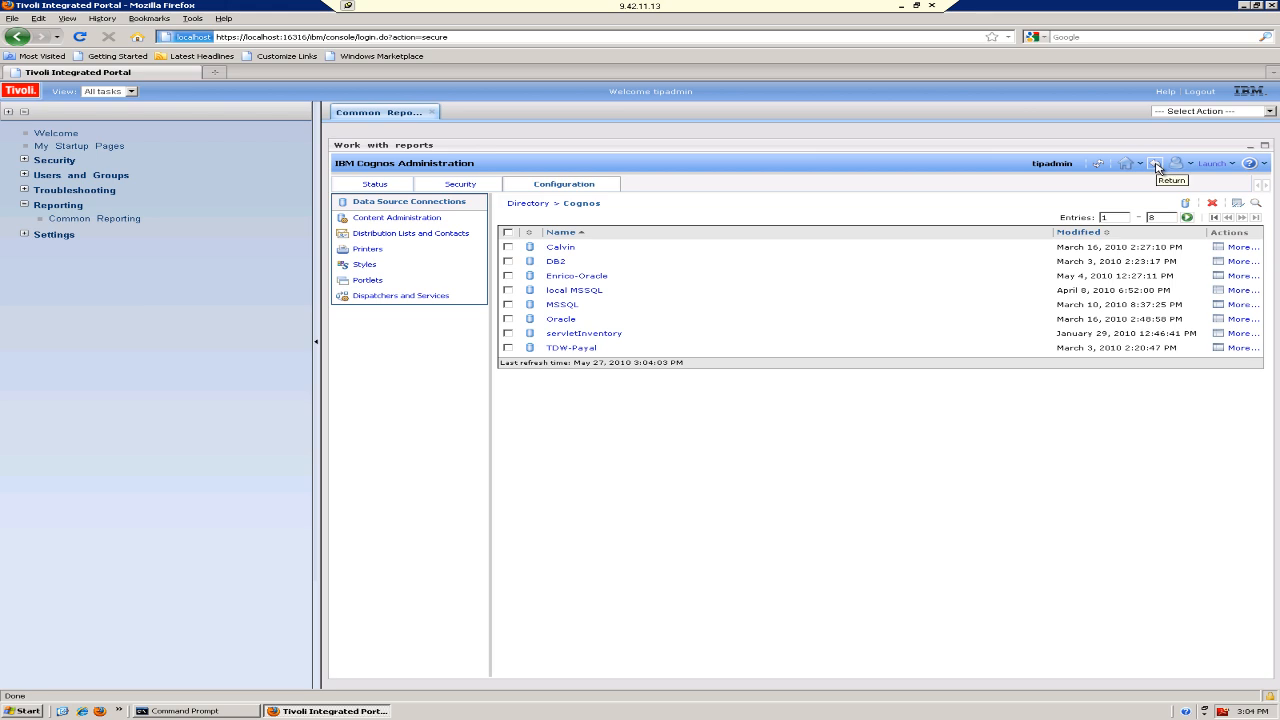
# - Return from the data source list to the previous Cognos page
pyautogui.click(1157, 164)
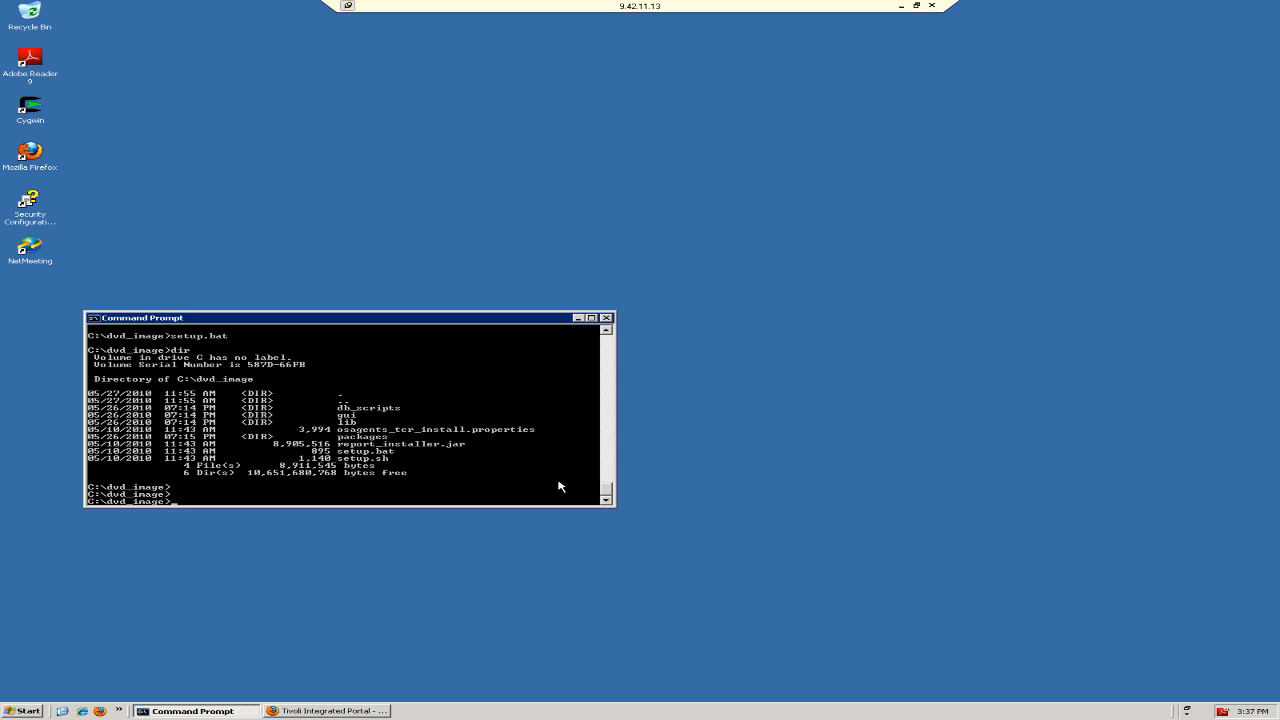
pyautogui.moveTo(532, 403)
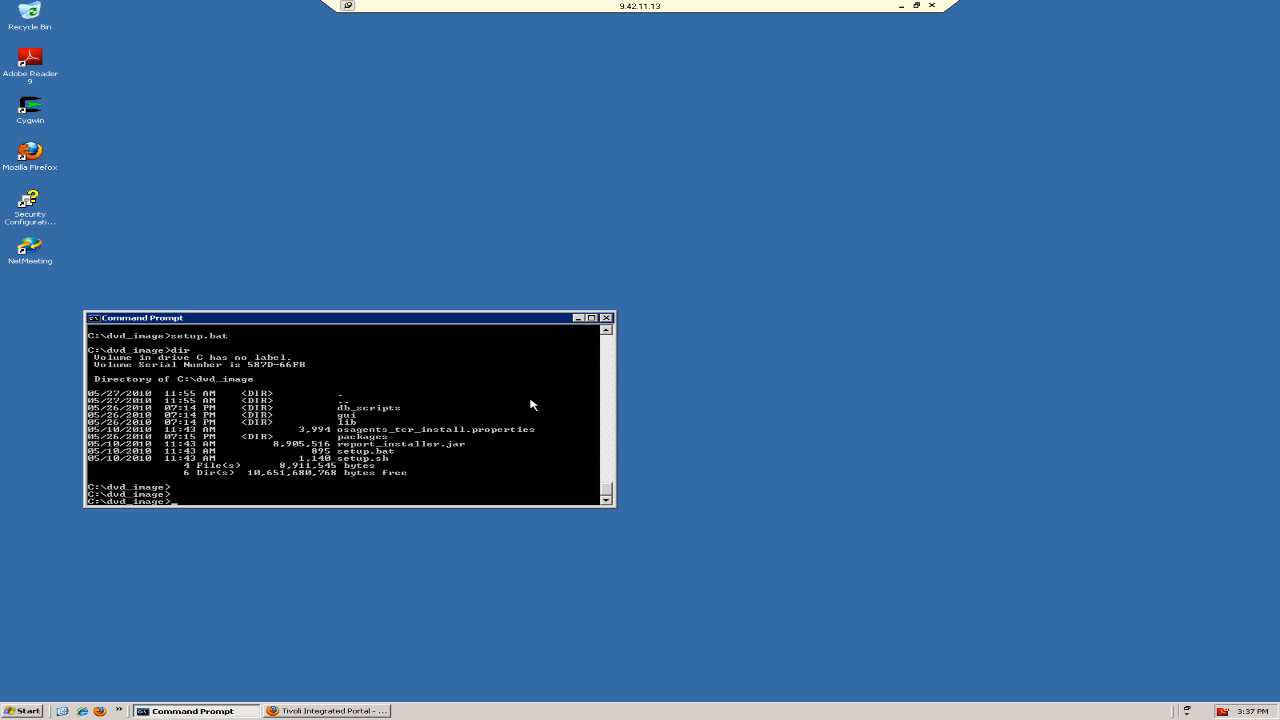
pyautogui.moveTo(540, 418)
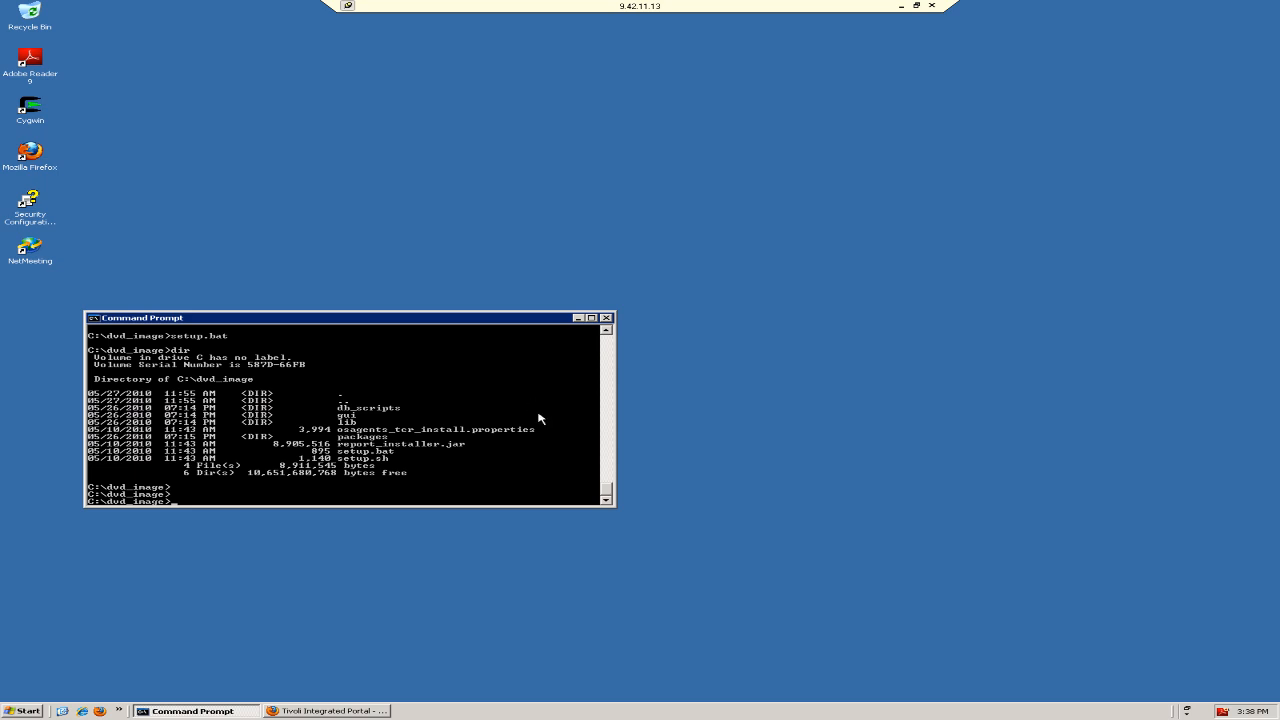
# - Run setup.bat from C:\dvd_image to launch the reports installer
pyautogui.write('setup.bat')
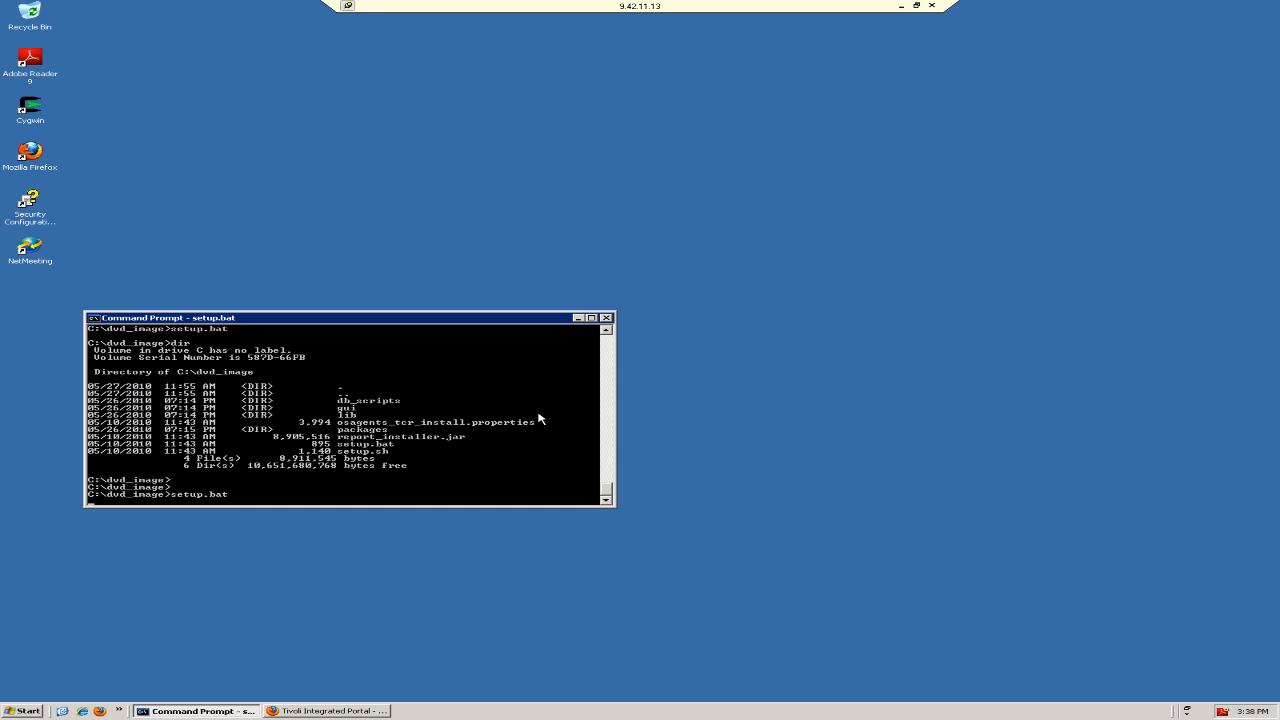
pyautogui.moveTo(568, 396)
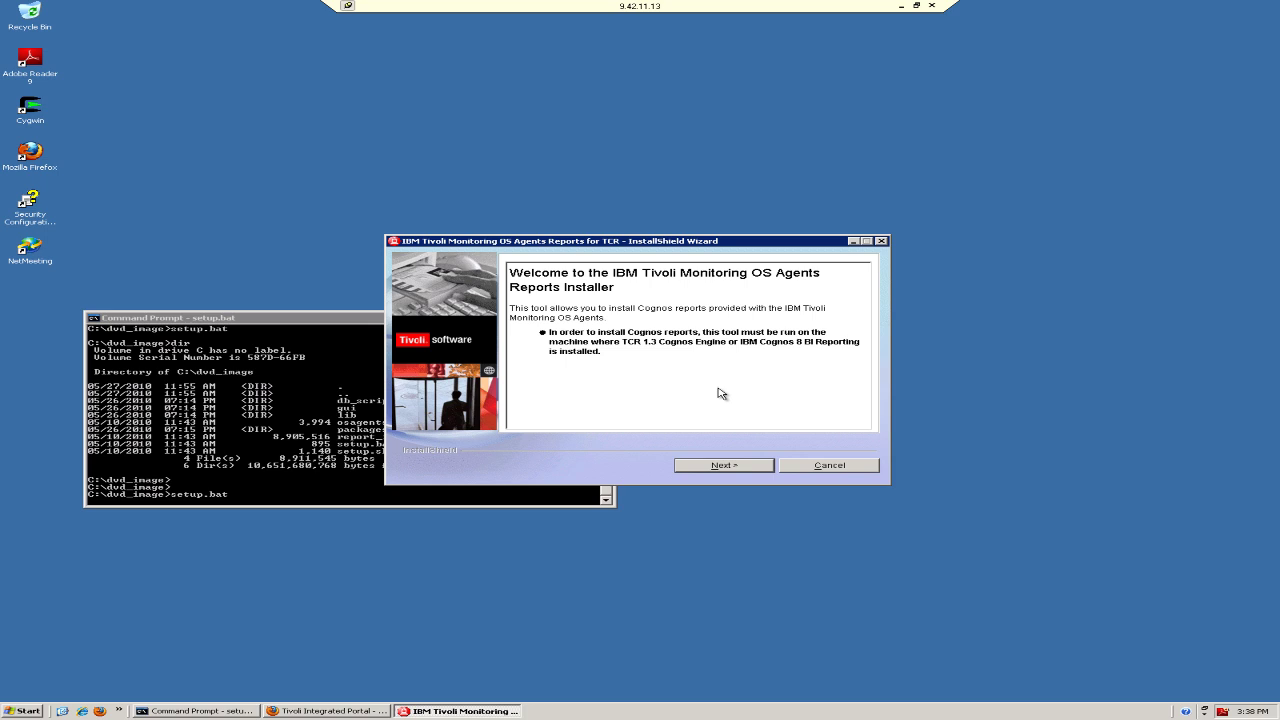
pyautogui.moveTo(767, 388)
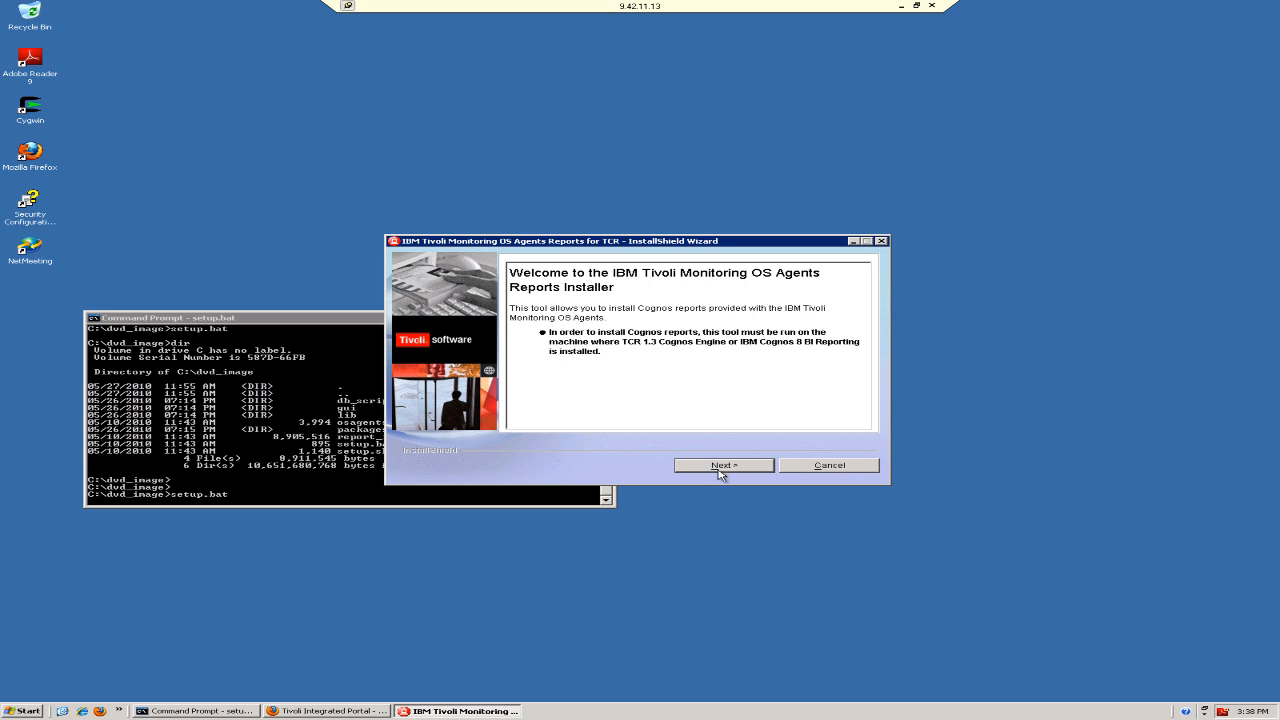
# - Add the IBM Tivoli Monitoring OS Agents report set to the install list and continue
pyautogui.click(723, 465)
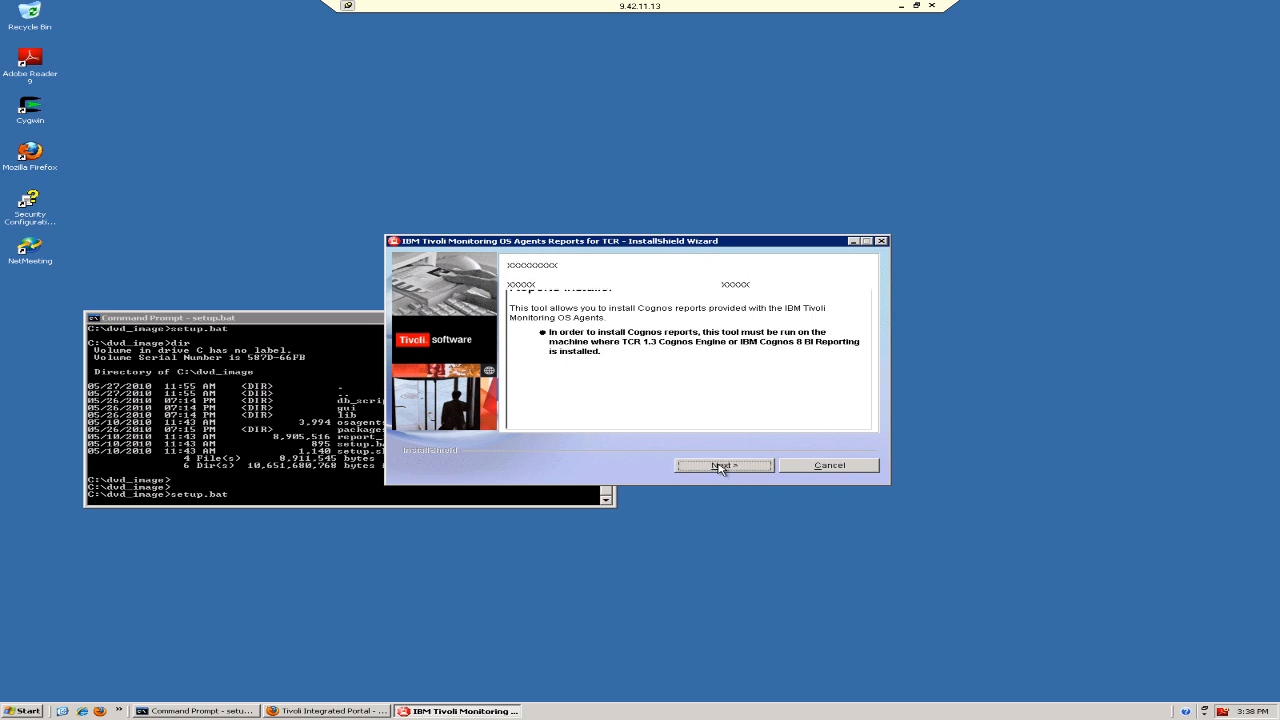
pyautogui.click(723, 465)
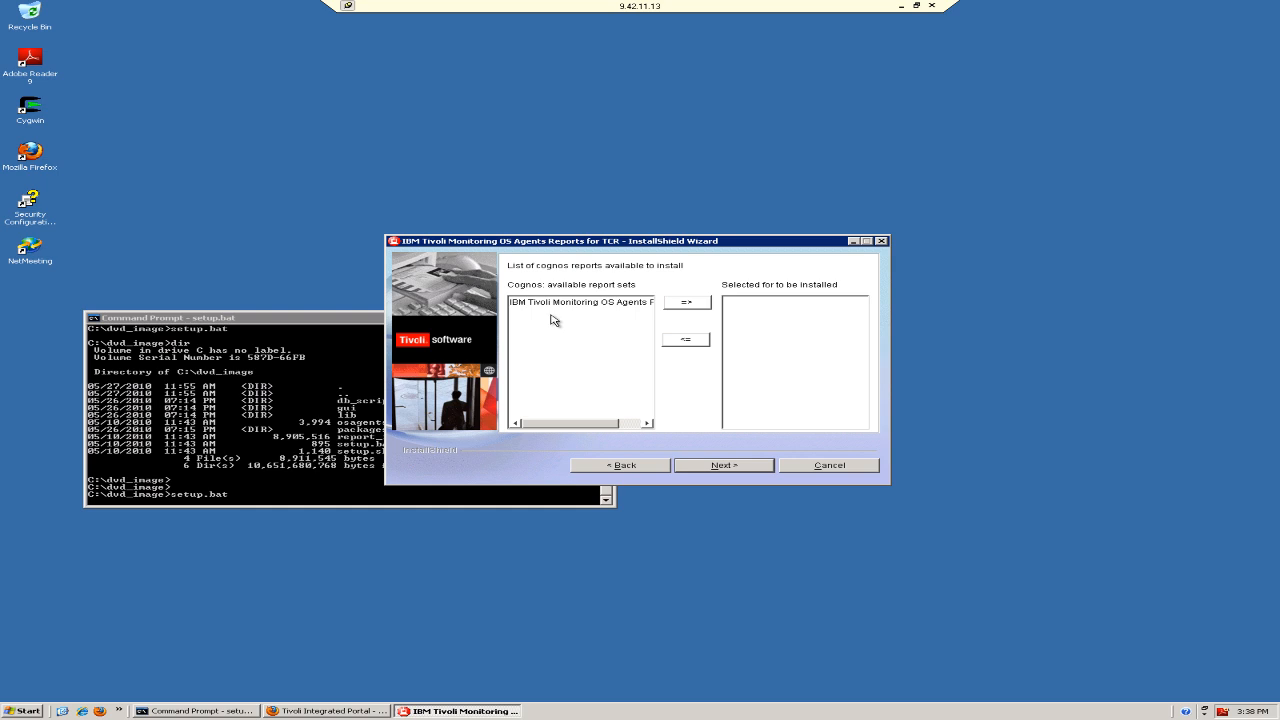
pyautogui.moveTo(554, 305)
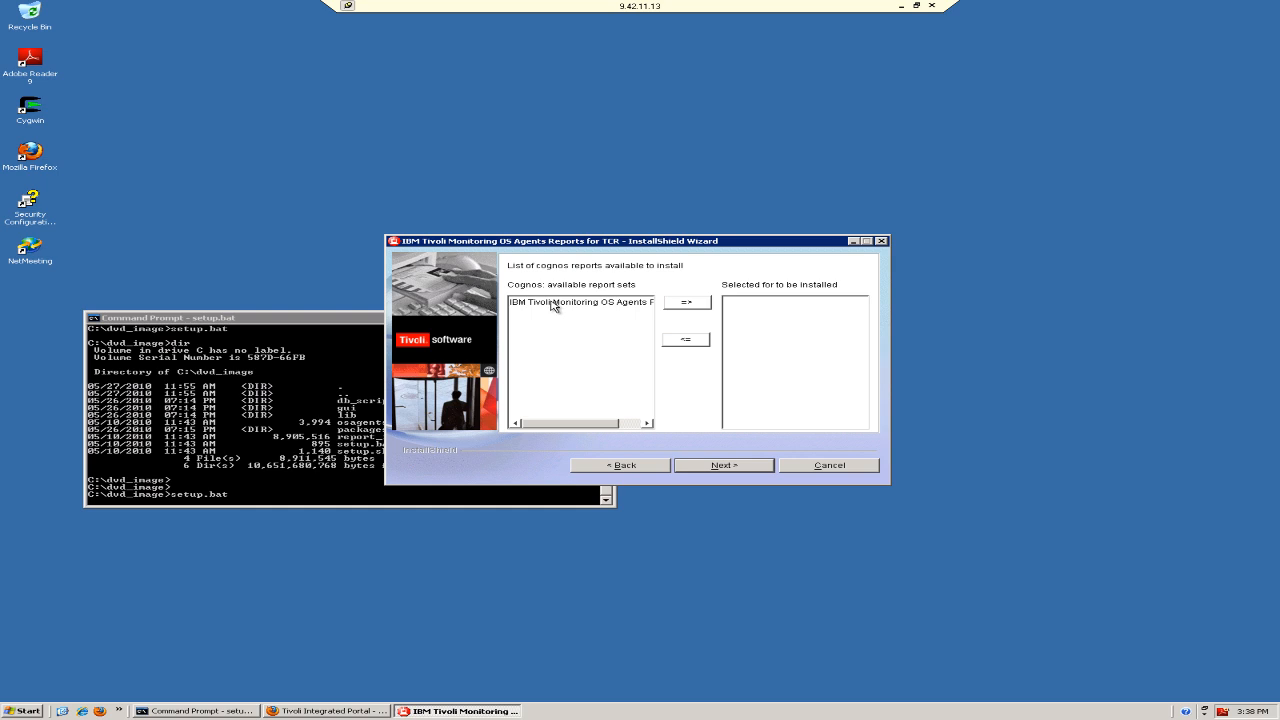
pyautogui.click(580, 302)
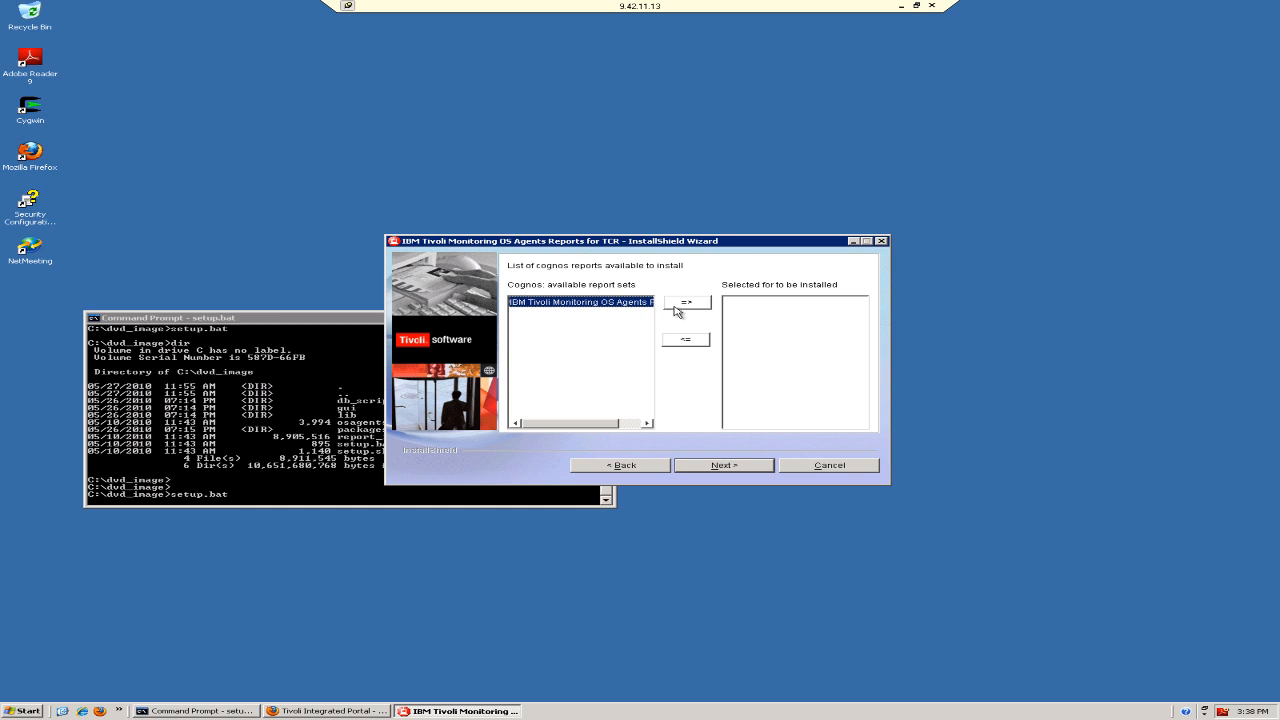
pyautogui.click(685, 302)
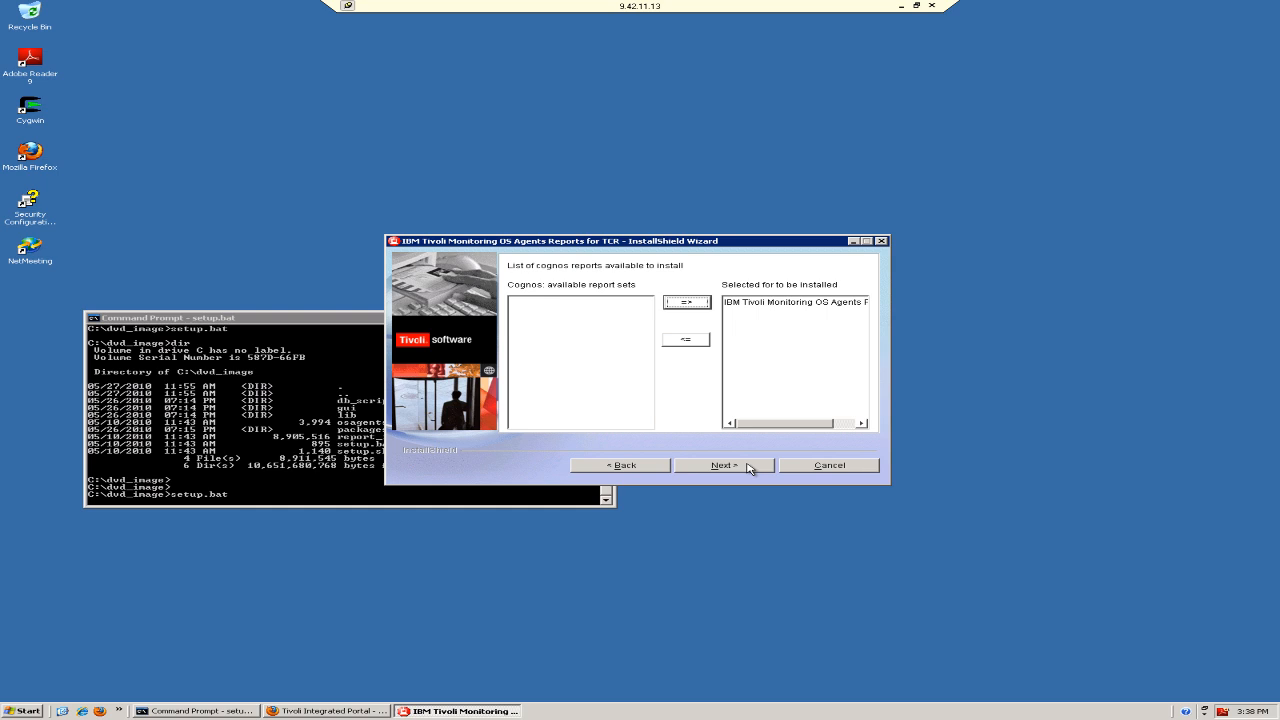
pyautogui.click(724, 465)
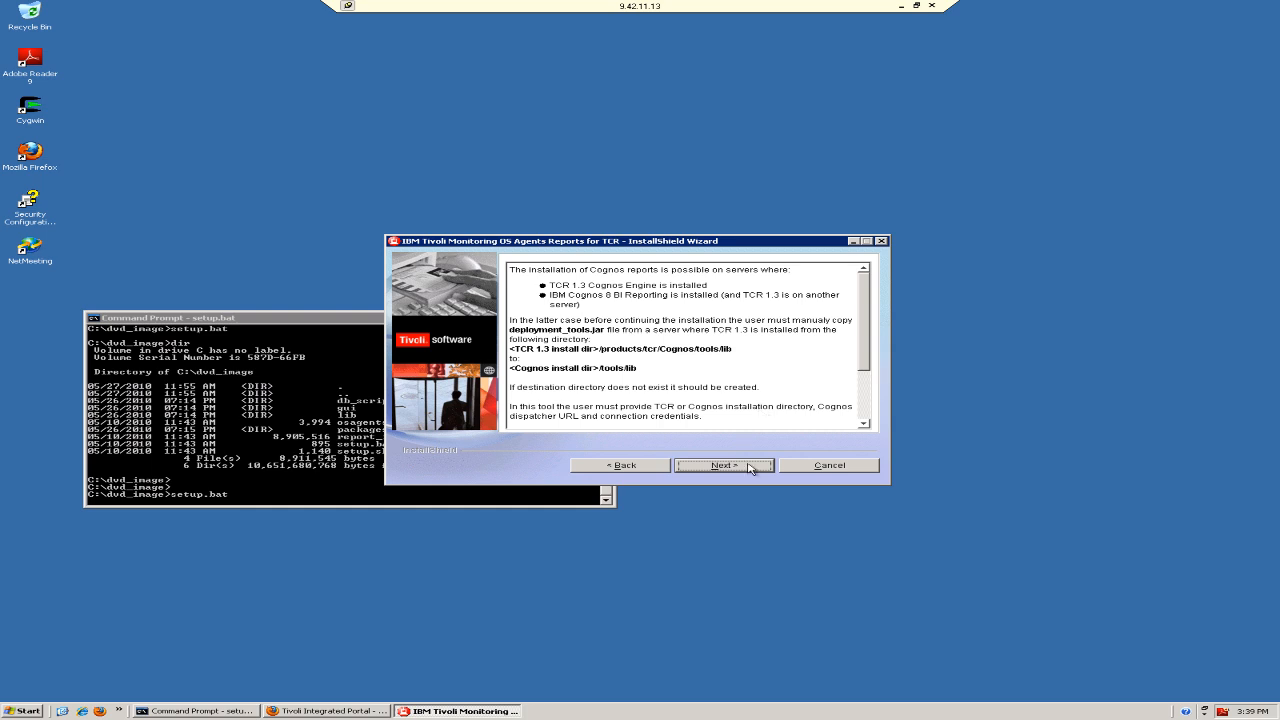
pyautogui.click(724, 465)
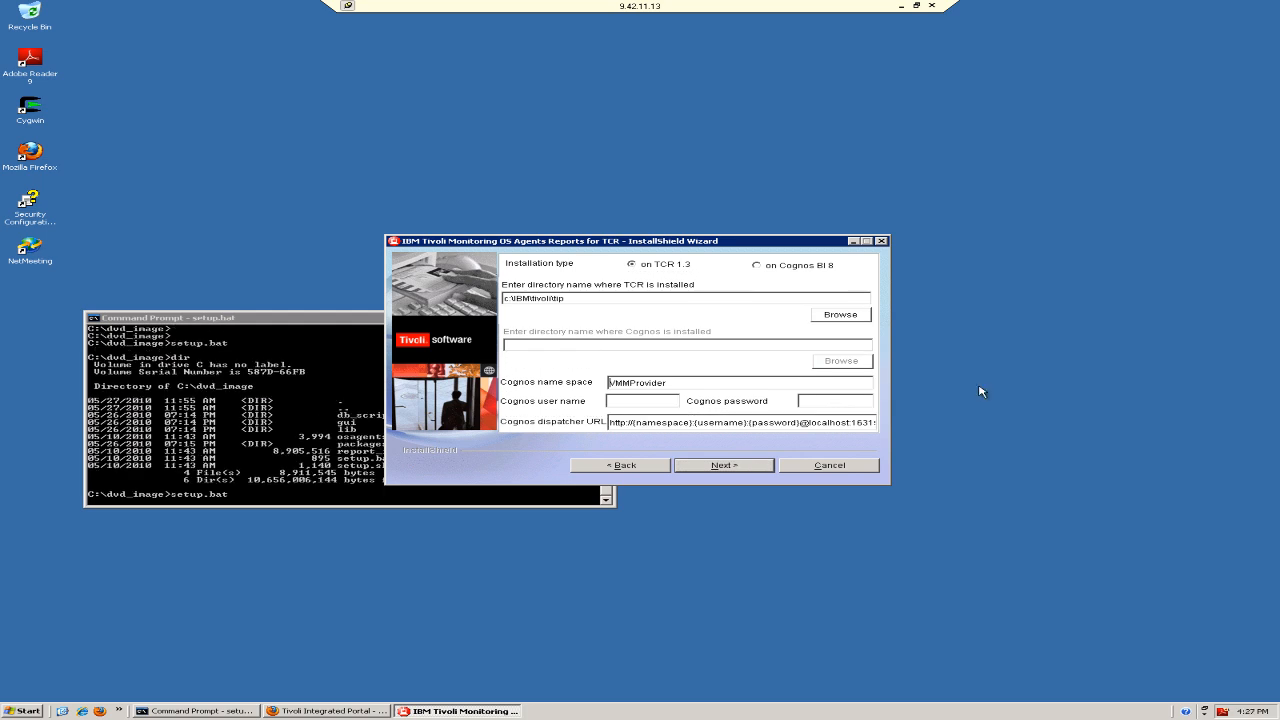
pyautogui.moveTo(1015, 331)
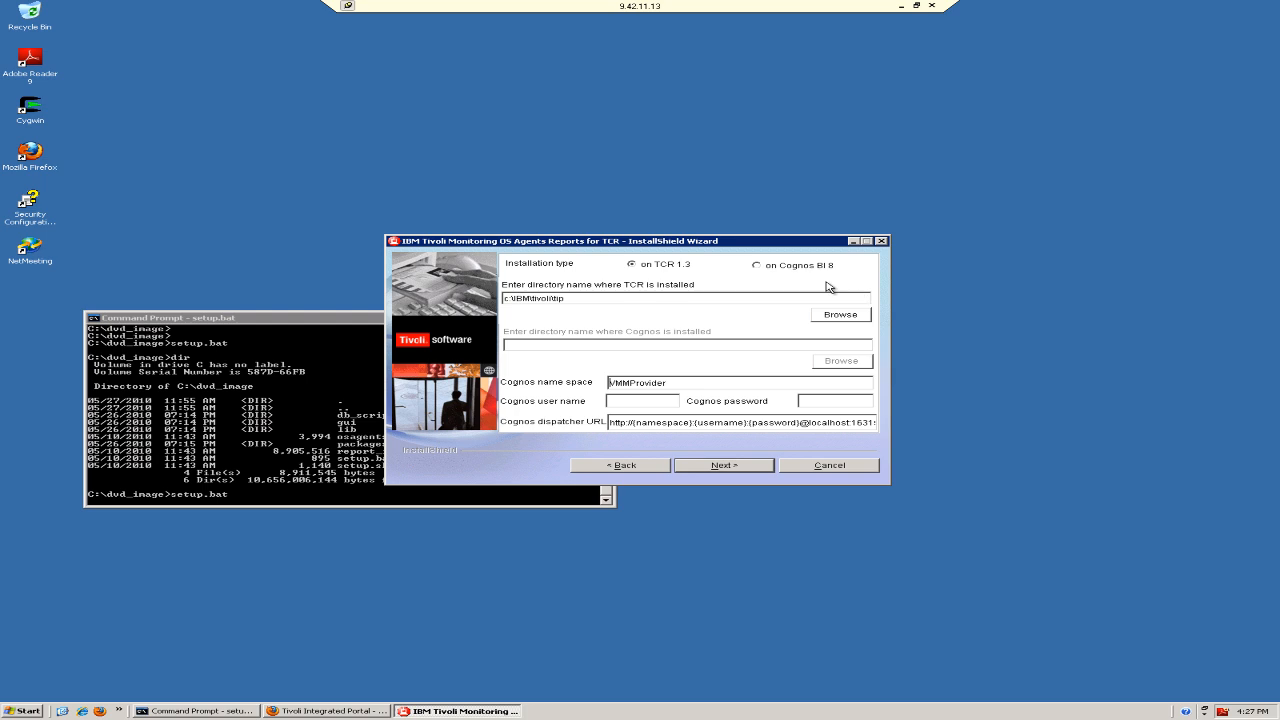
pyautogui.moveTo(685, 315)
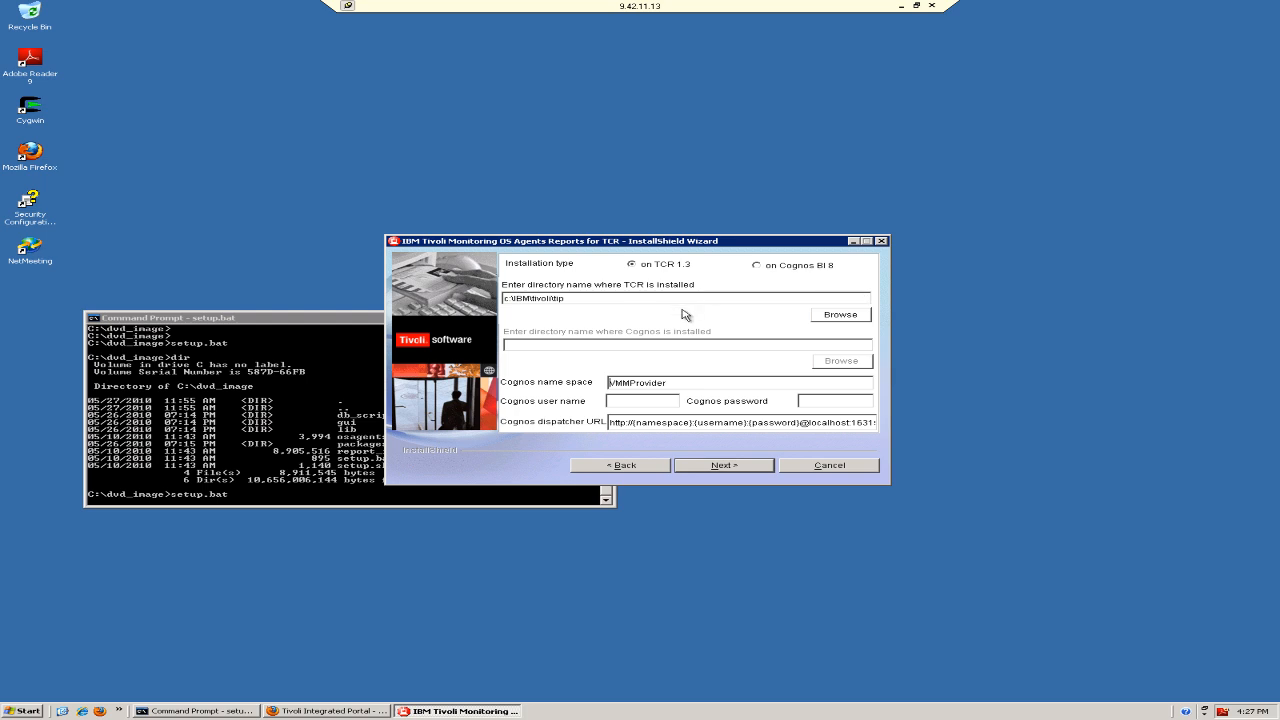
pyautogui.moveTo(619, 317)
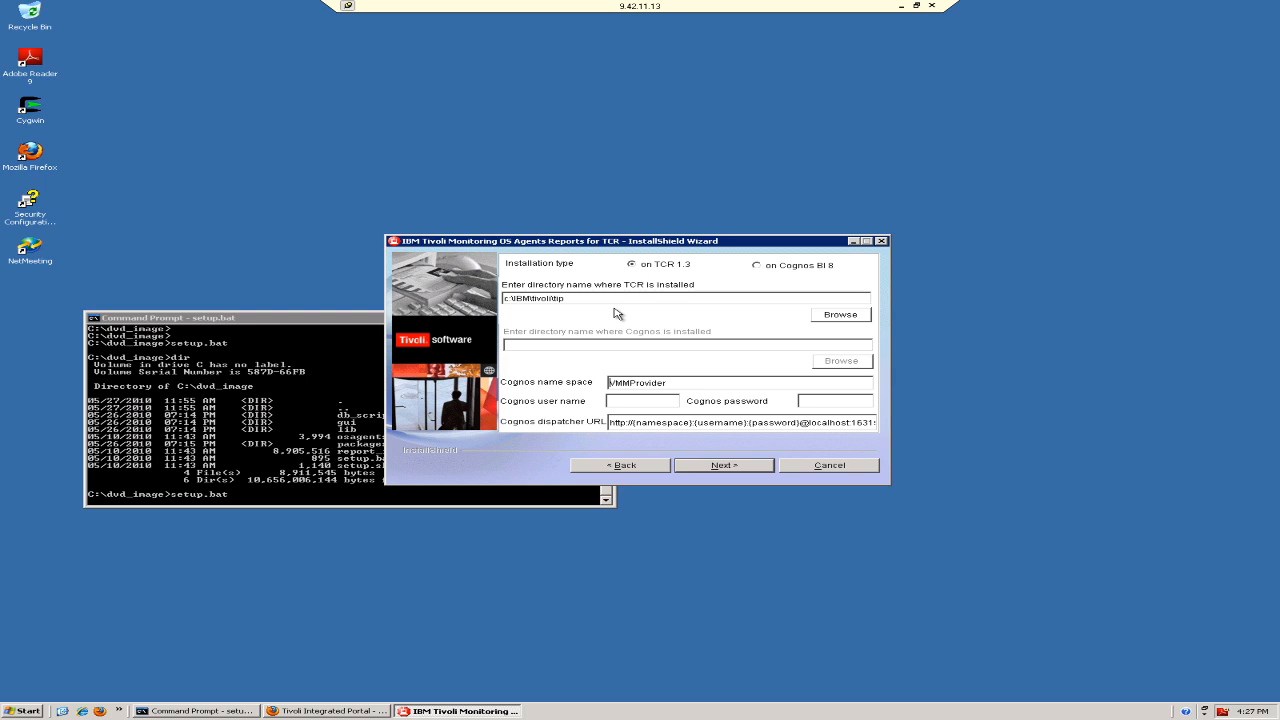
pyautogui.moveTo(671, 318)
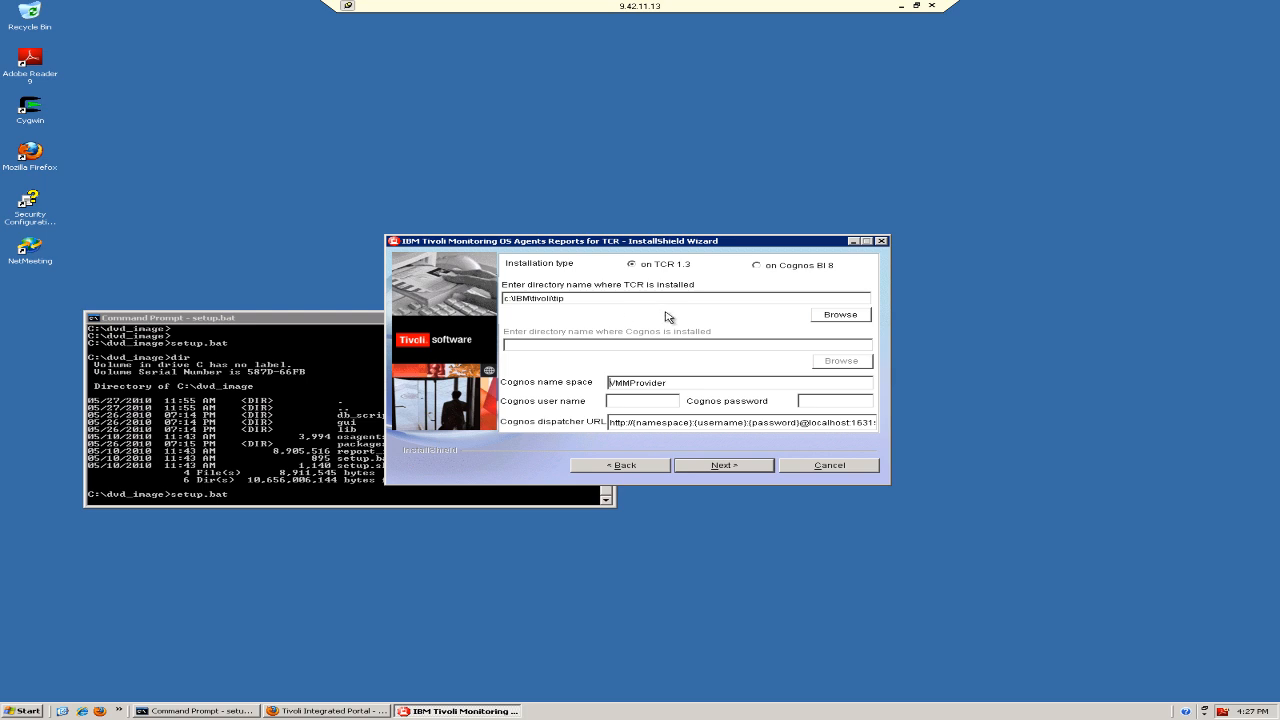
pyautogui.moveTo(676, 316)
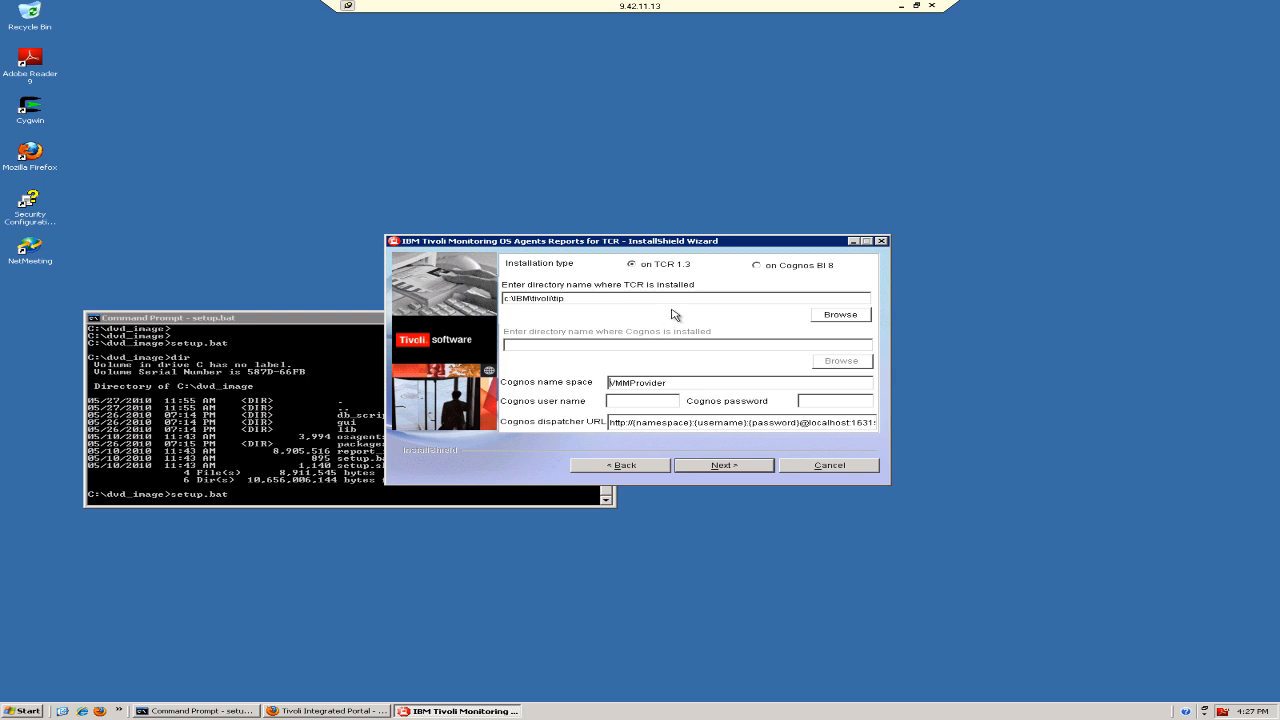
pyautogui.moveTo(719, 408)
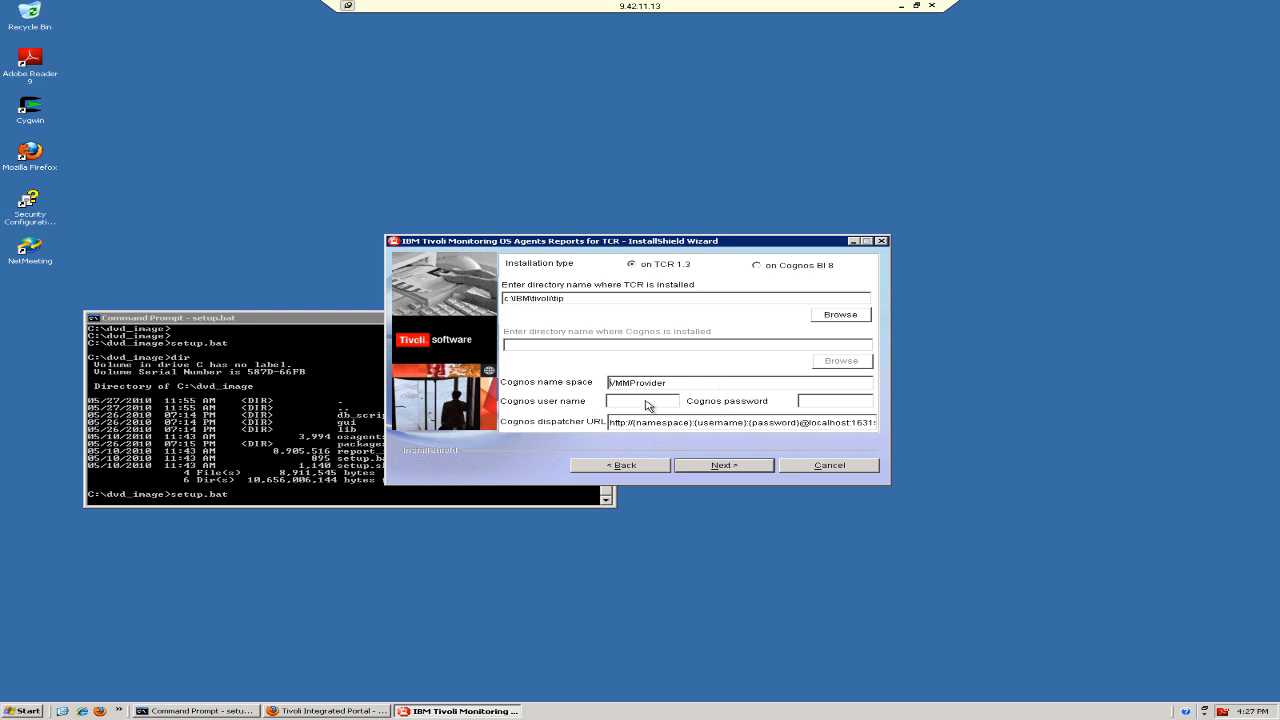
pyautogui.moveTo(658, 405)
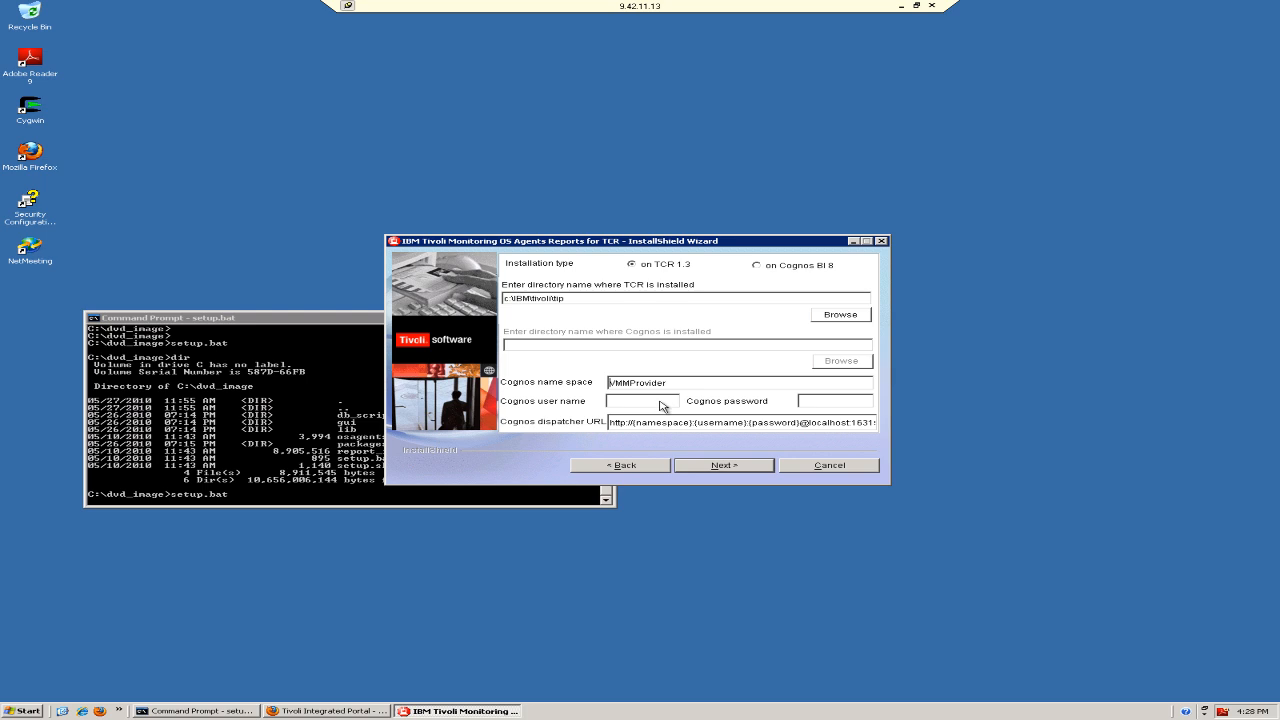
pyautogui.moveTo(654, 406)
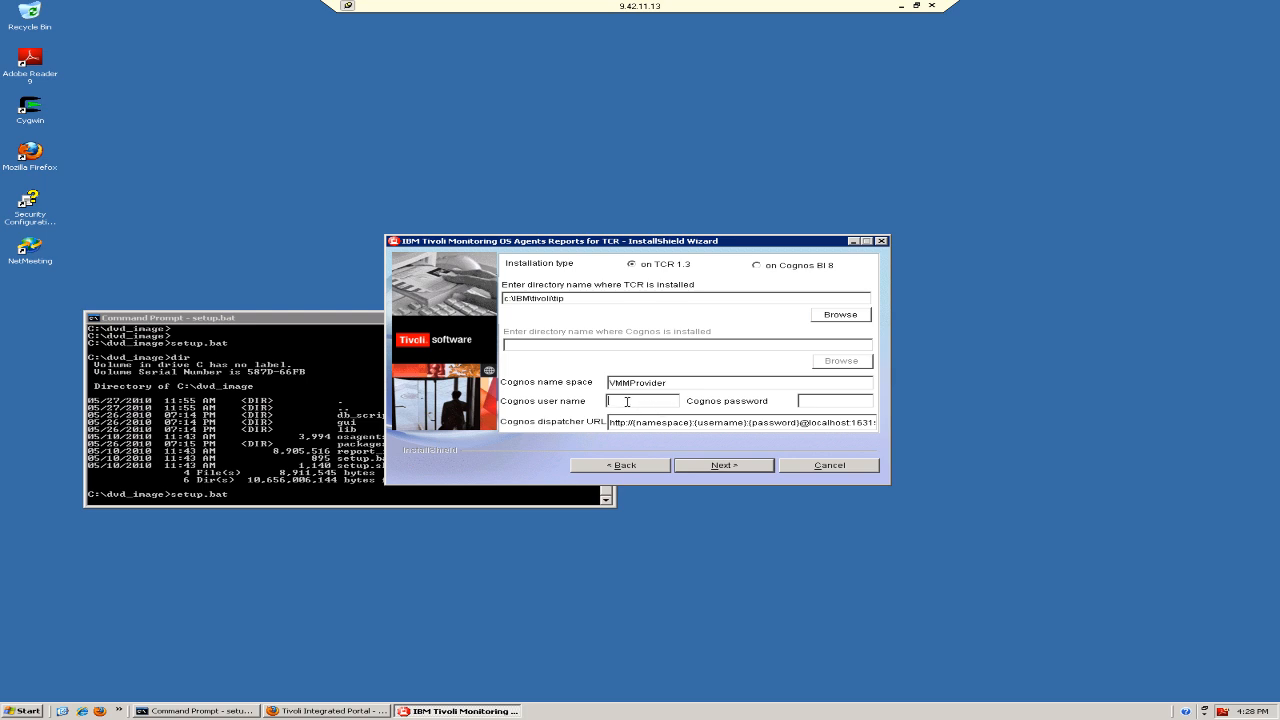
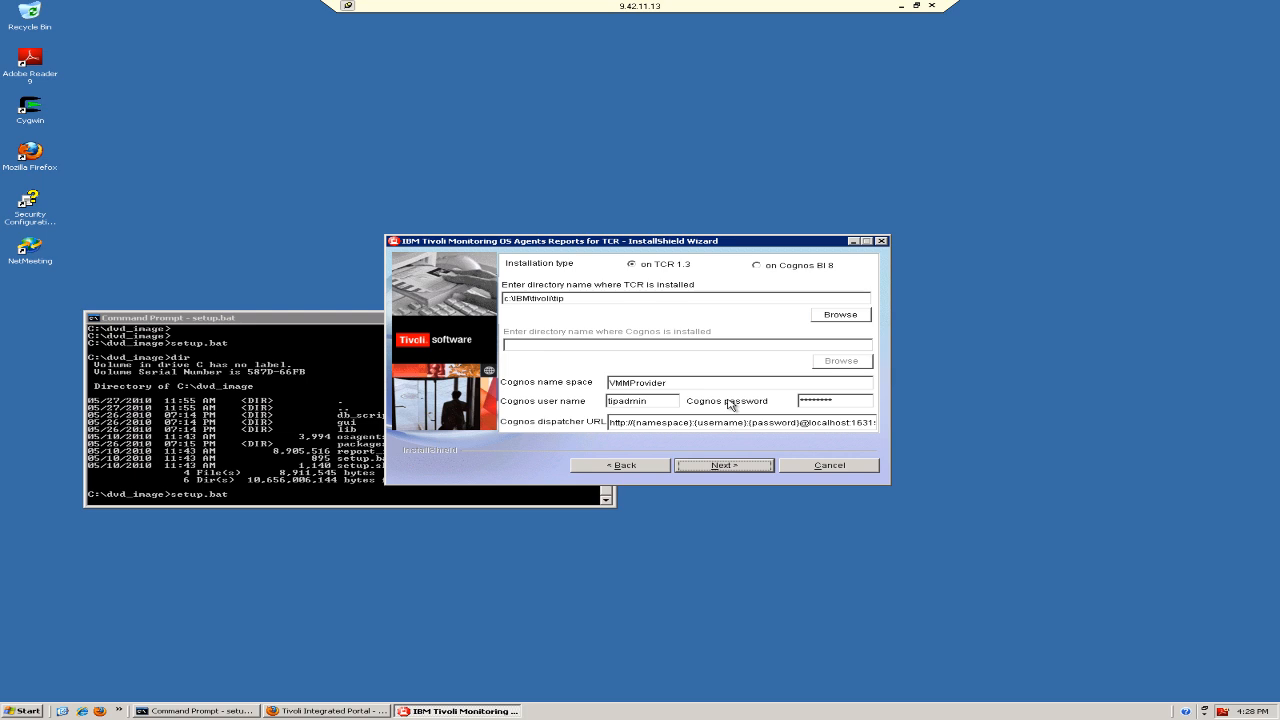
pyautogui.click(723, 465)
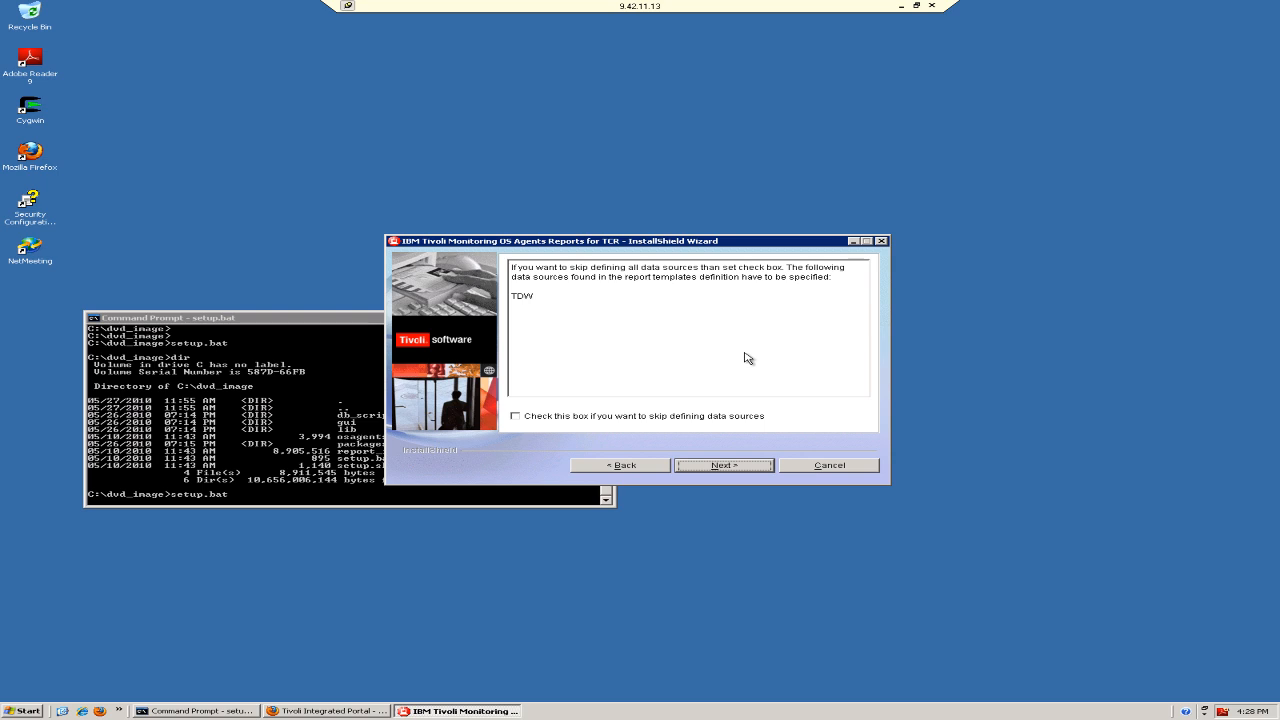
pyautogui.moveTo(676, 385)
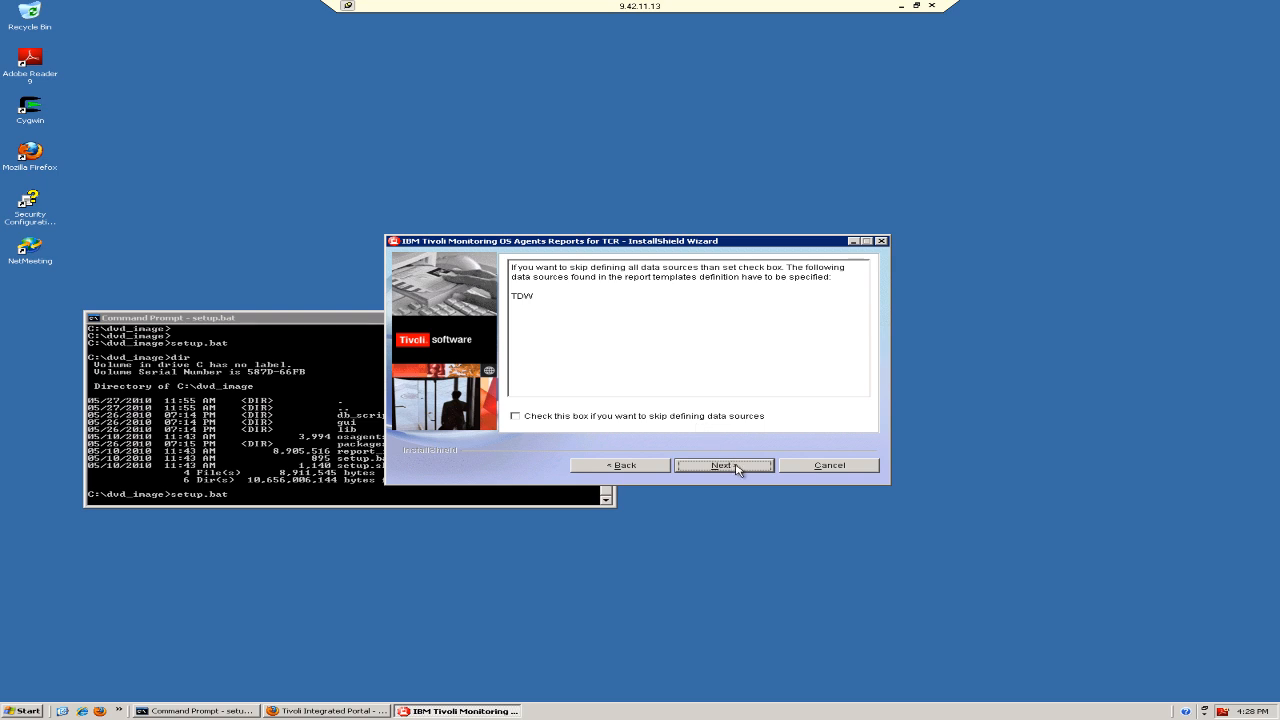
# - Continue with data sources not skipped, reaching the TDW data source definition
pyautogui.click(723, 465)
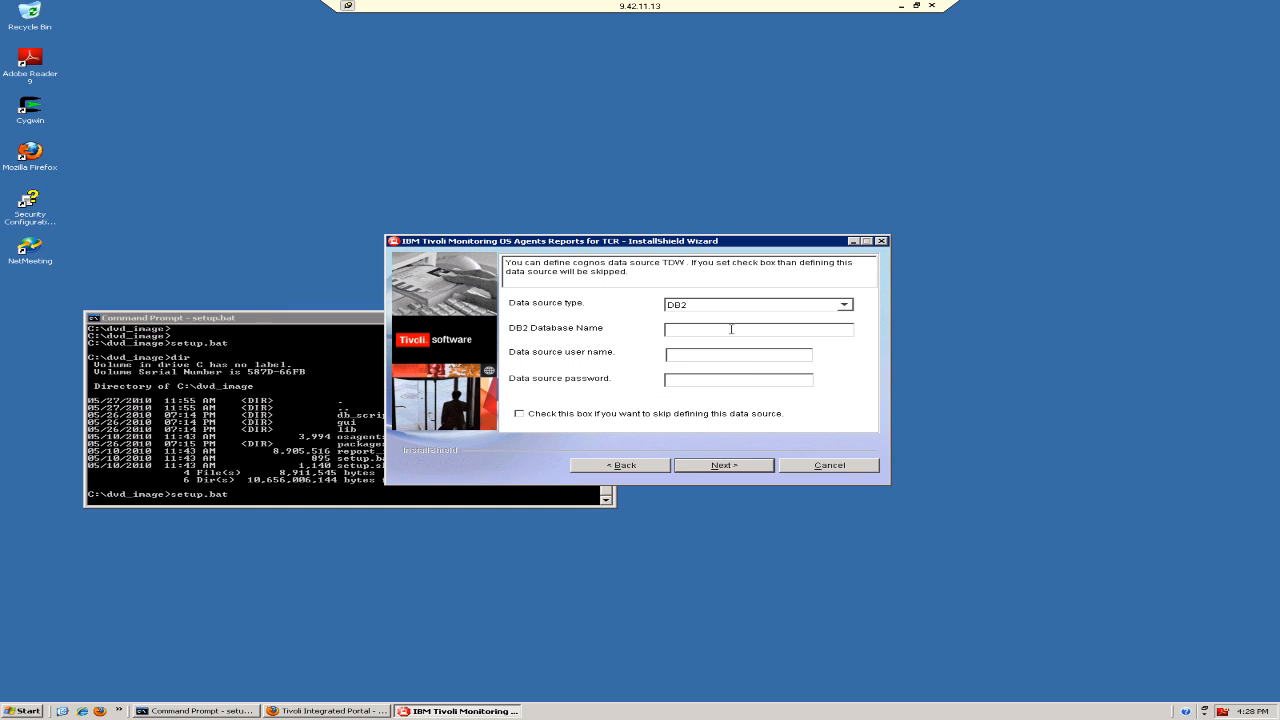
pyautogui.moveTo(733, 330)
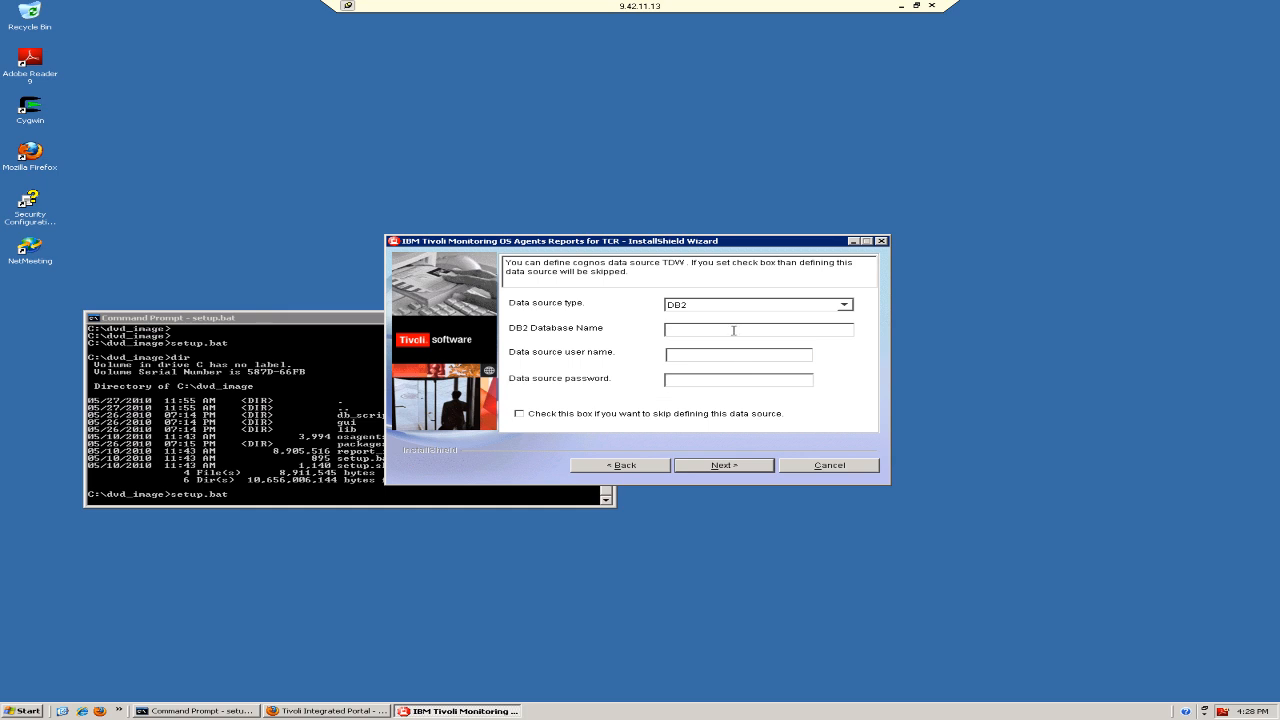
# - Define the TDW DB2 data source with database WAREHOUS and user itmuser, then continue
pyautogui.write('WAREHOUS')
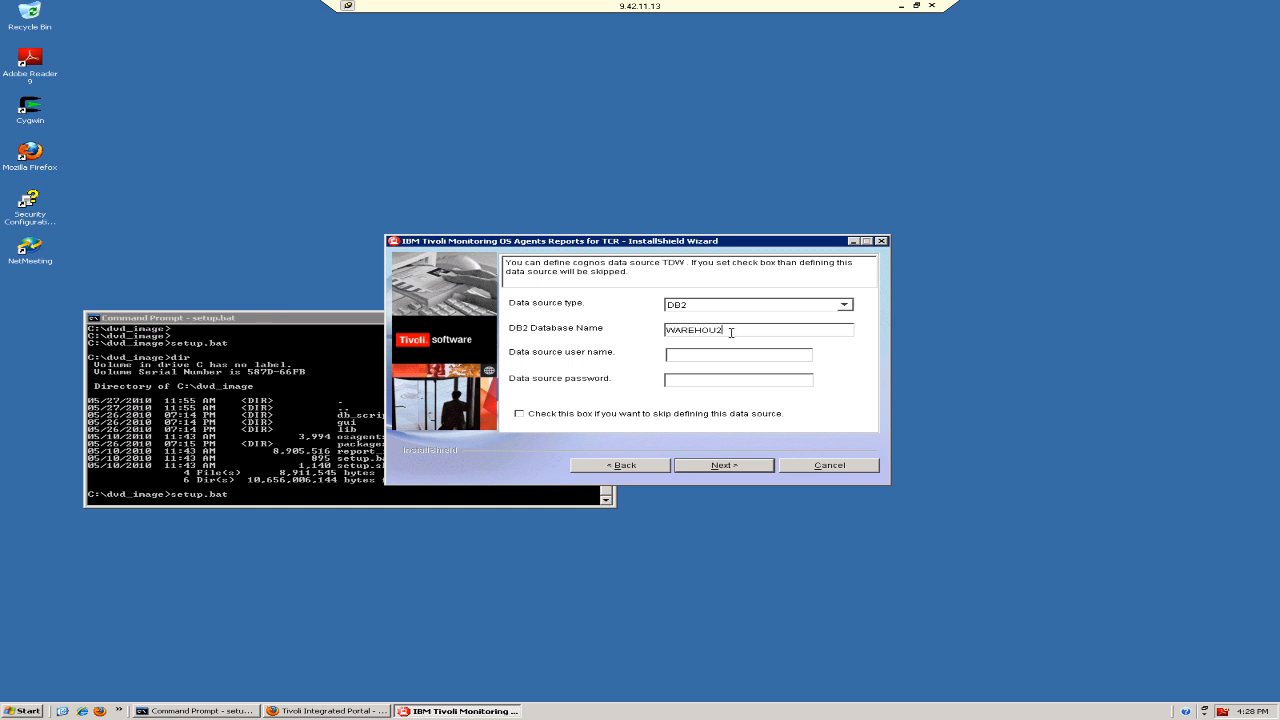
pyautogui.moveTo(760, 372)
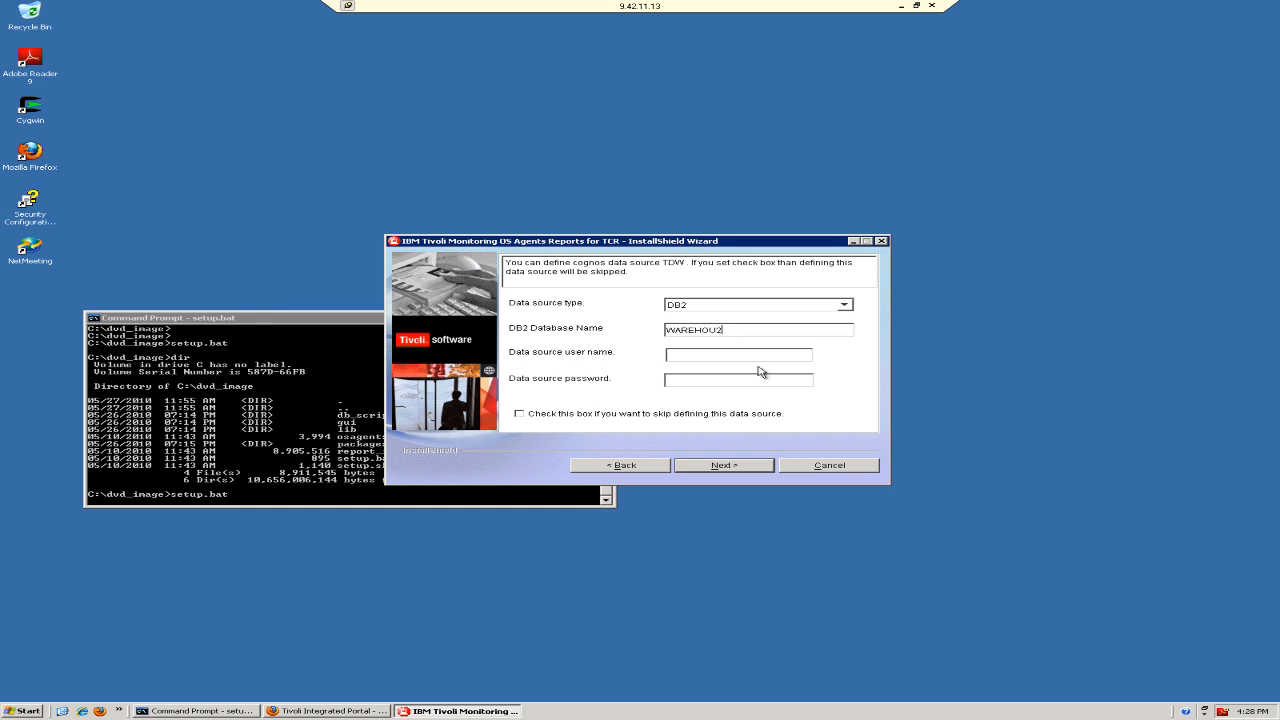
pyautogui.click(738, 355)
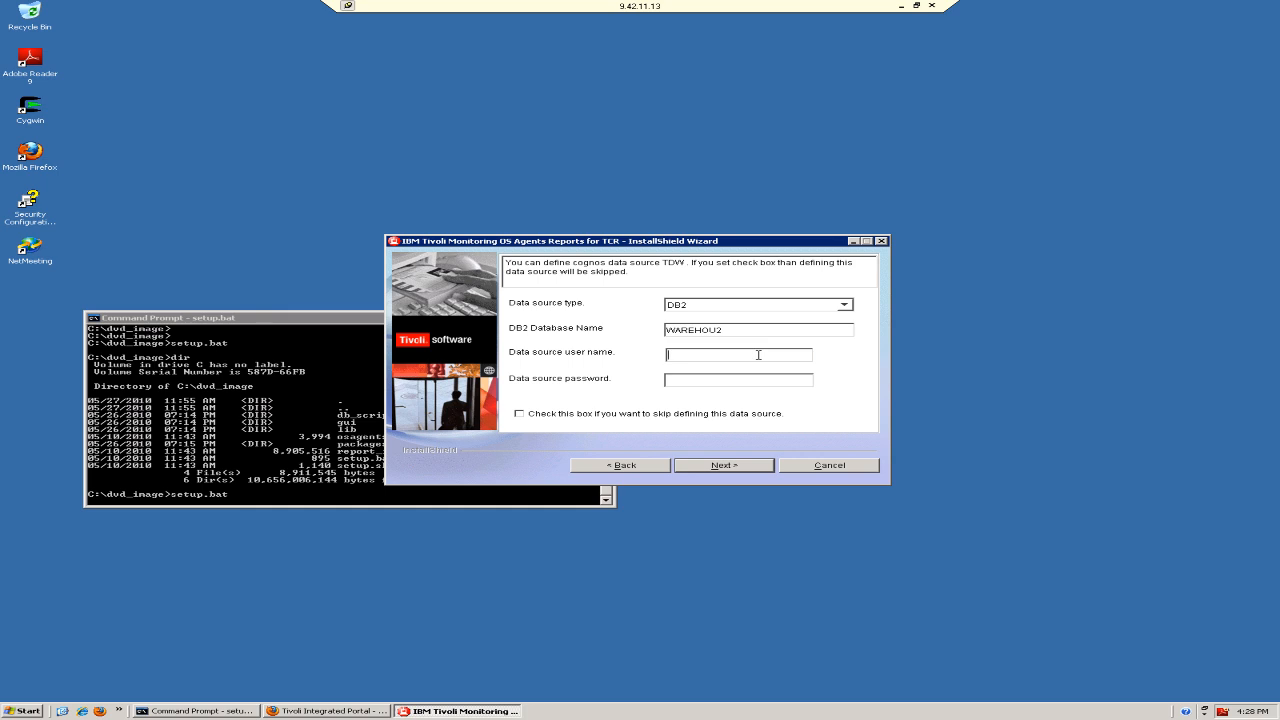
pyautogui.write('itmuser')
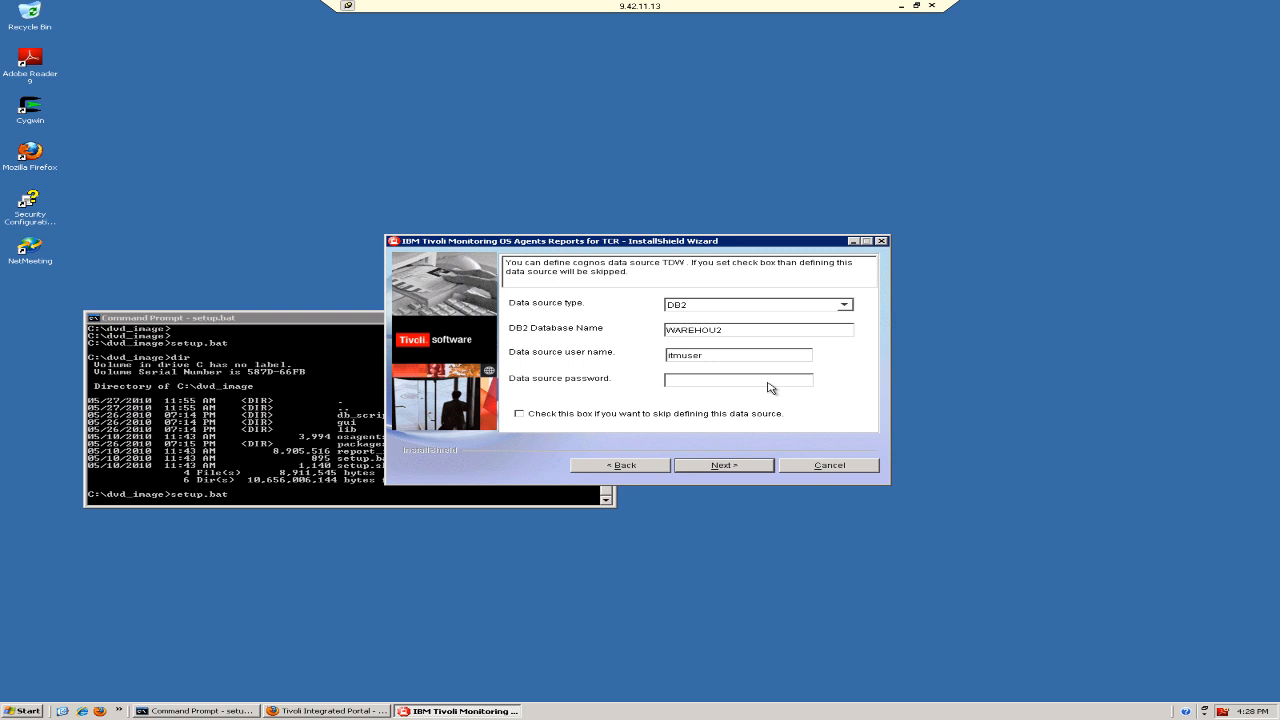
pyautogui.click(767, 380)
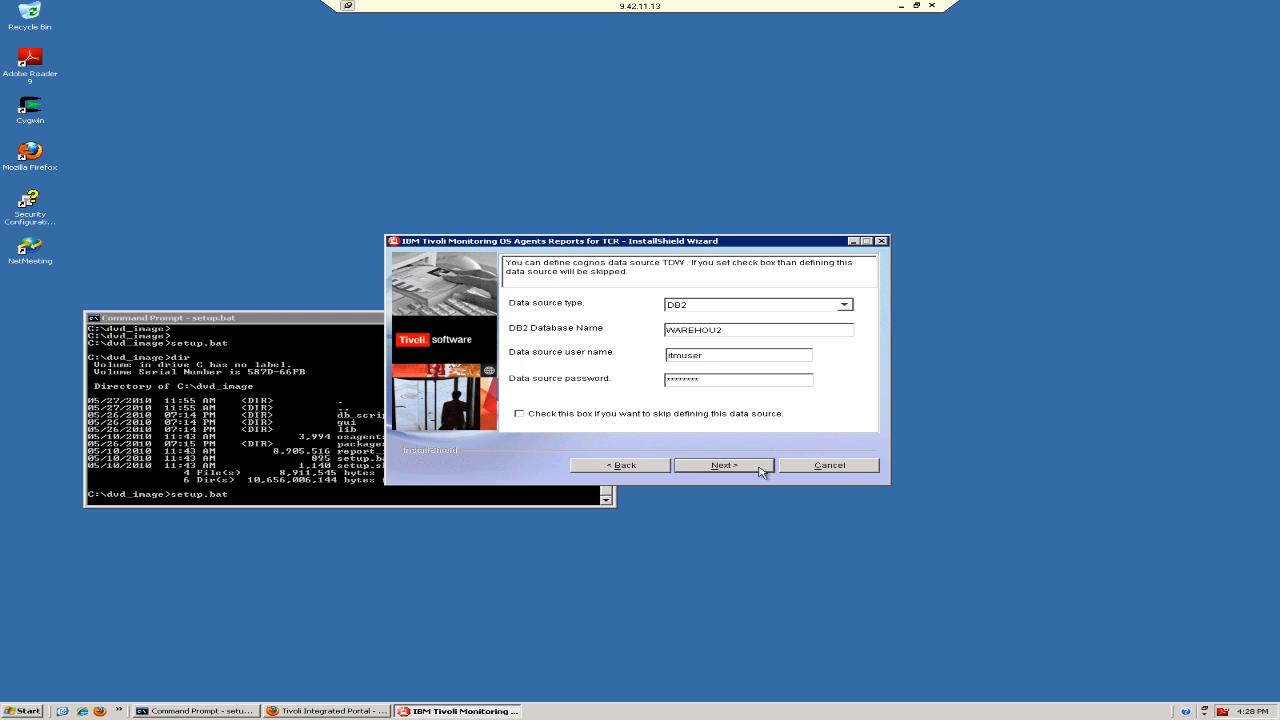
pyautogui.click(724, 465)
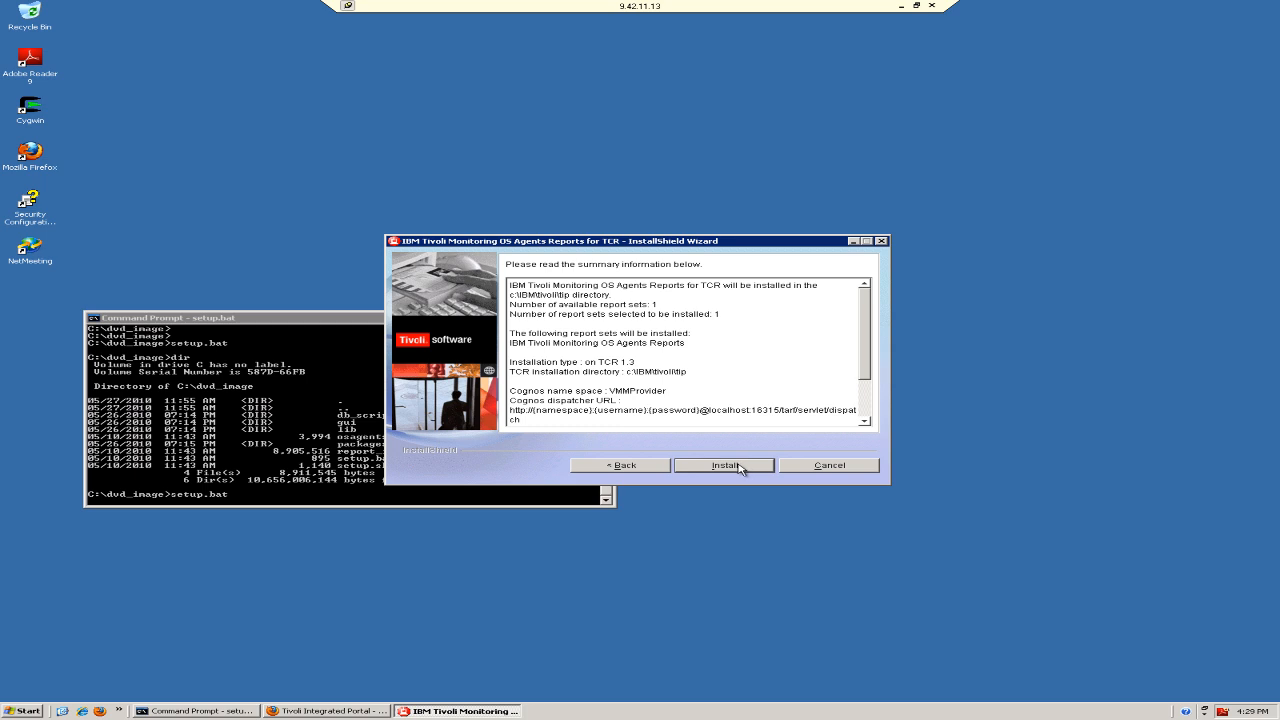
# - Install the OS Agents reports and close the wizard after all steps pass
pyautogui.click(724, 465)
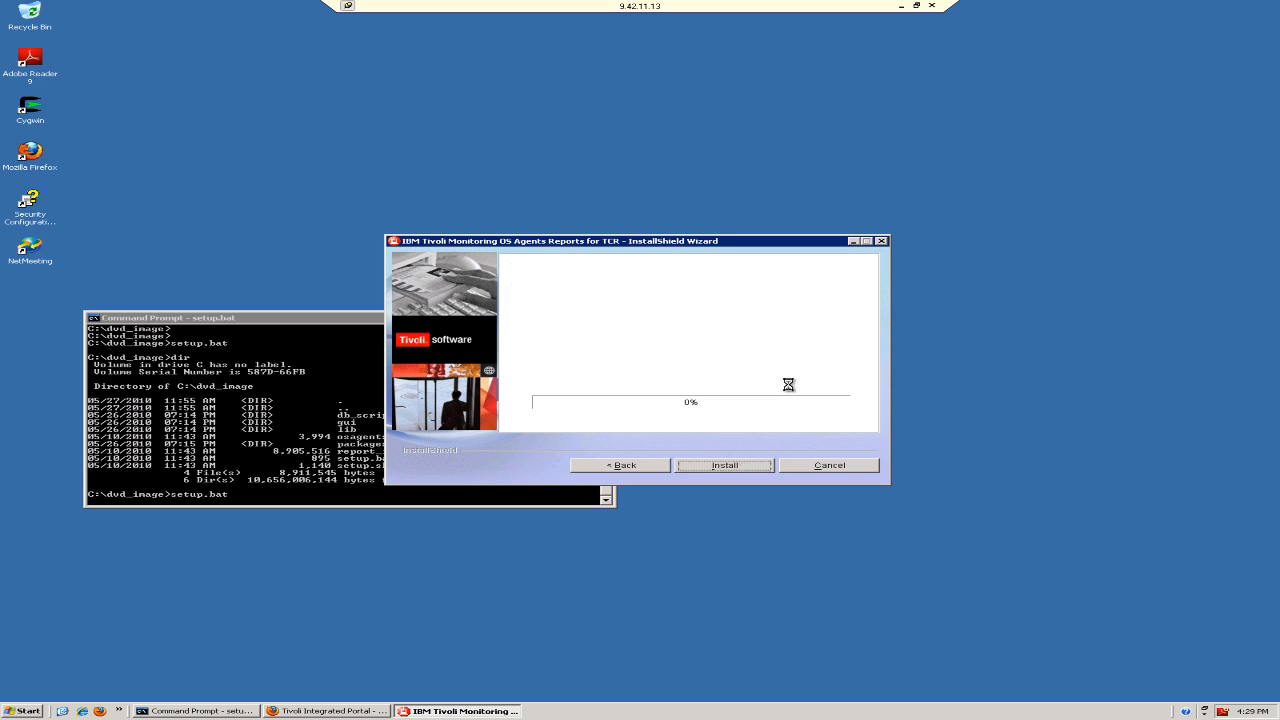
pyautogui.click(724, 465)
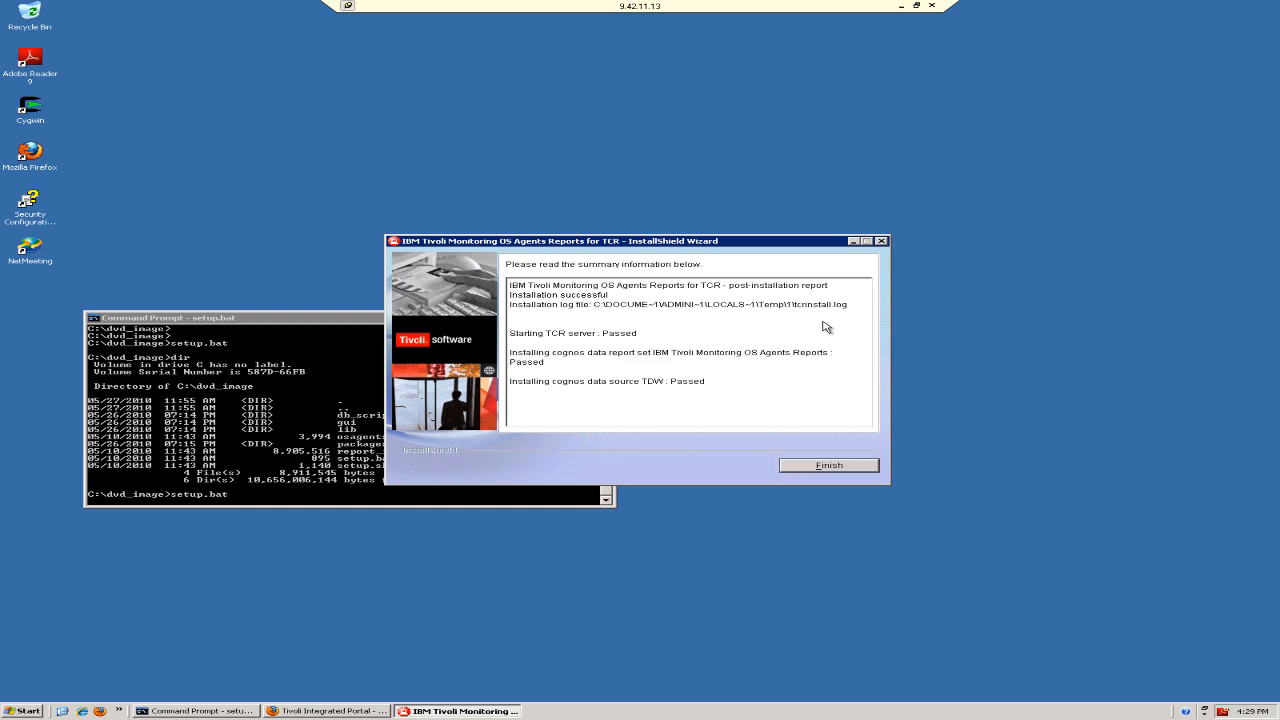
pyautogui.moveTo(824, 342)
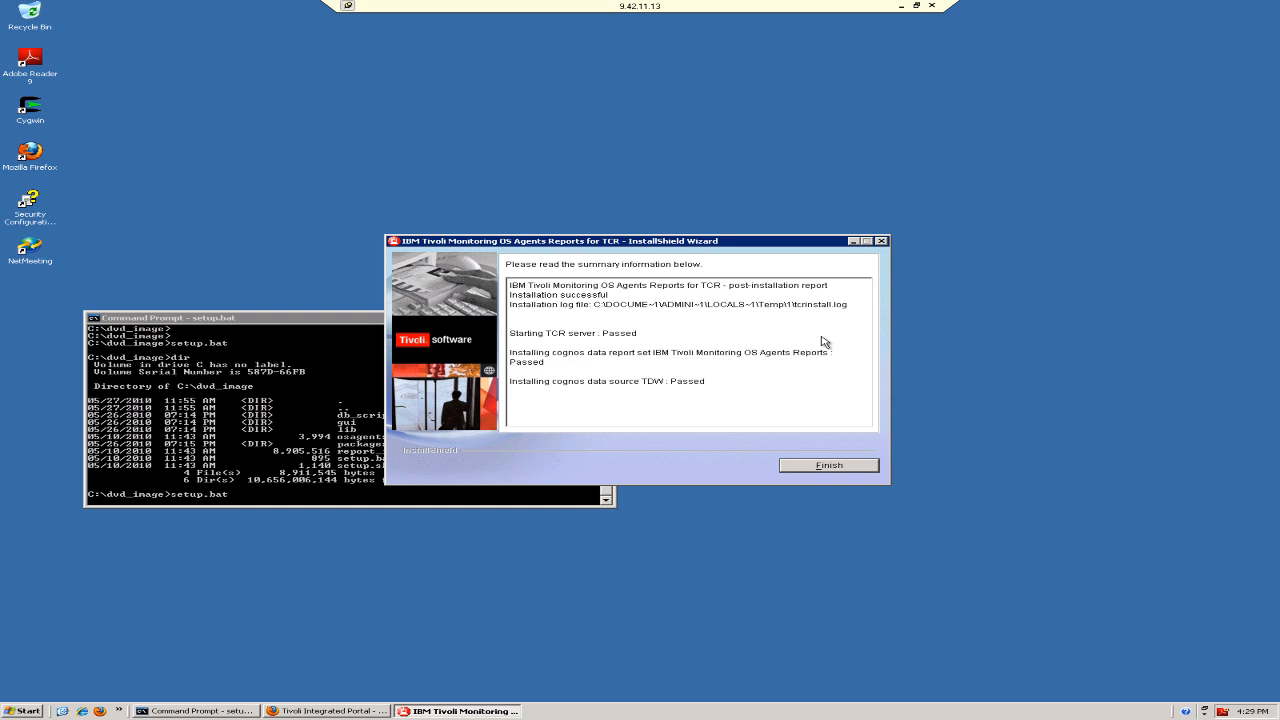
pyautogui.moveTo(679, 328)
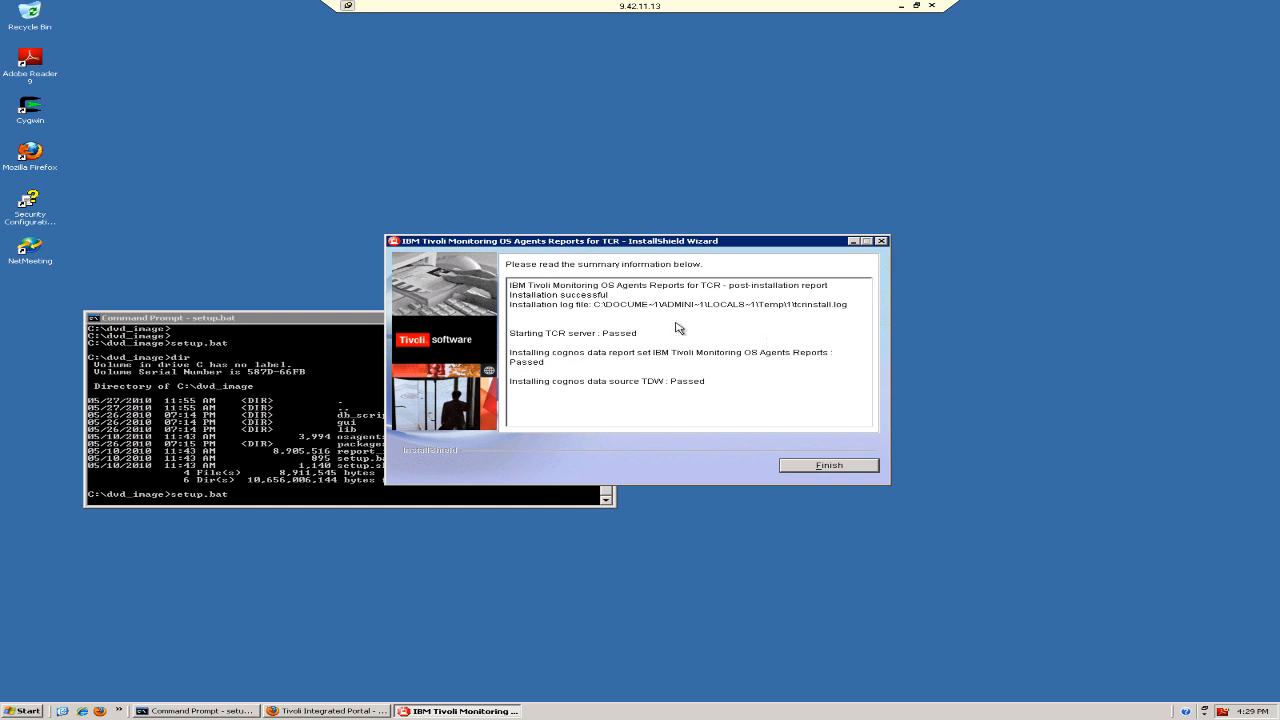
pyautogui.moveTo(657, 338)
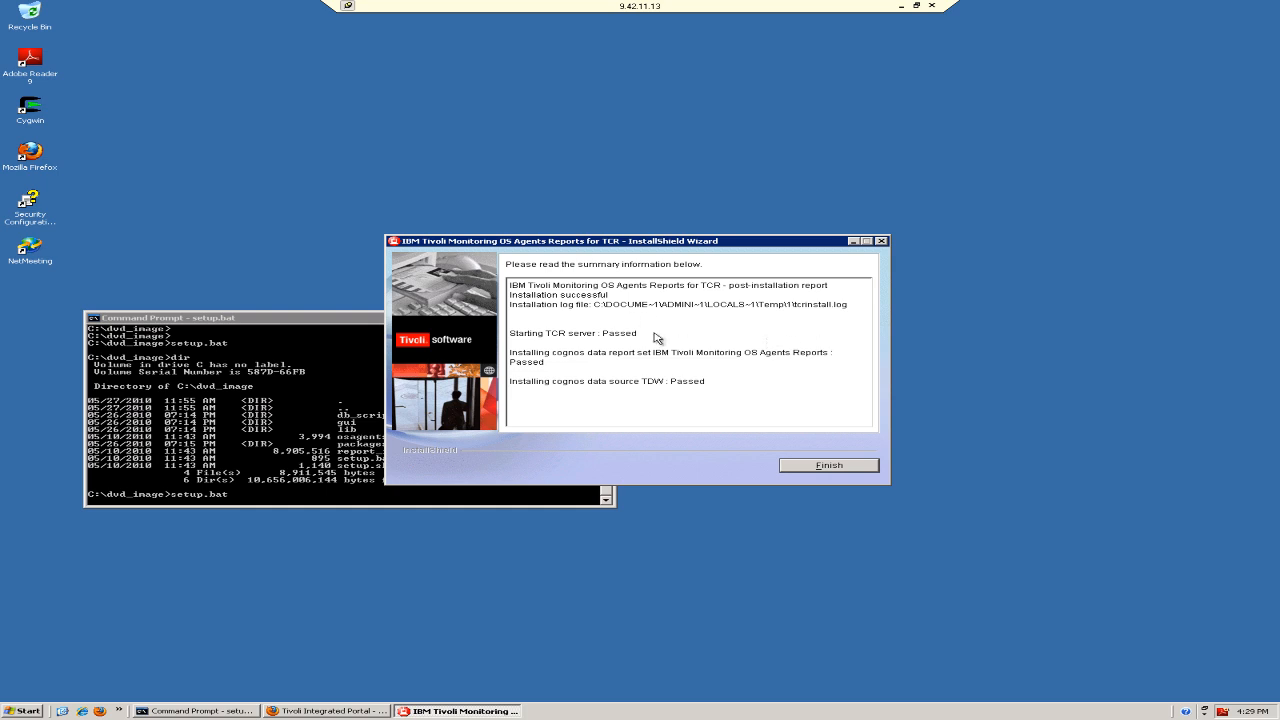
pyautogui.moveTo(721, 407)
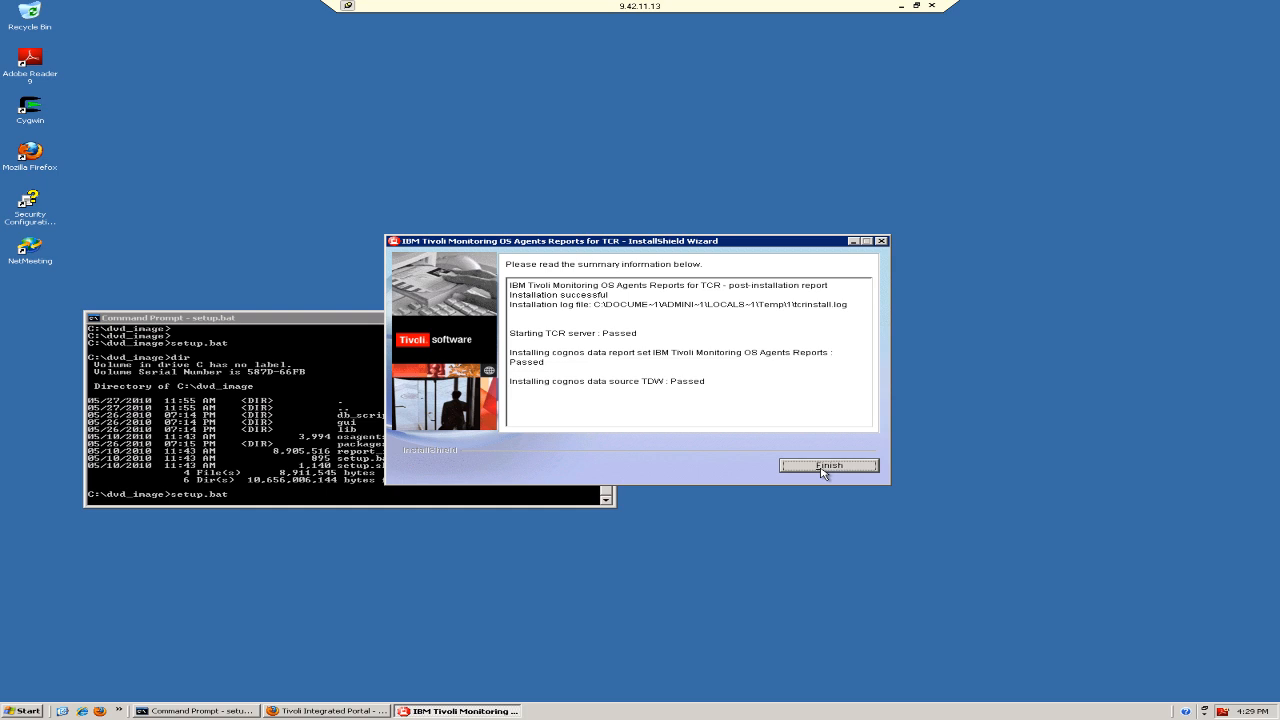
pyautogui.click(828, 465)
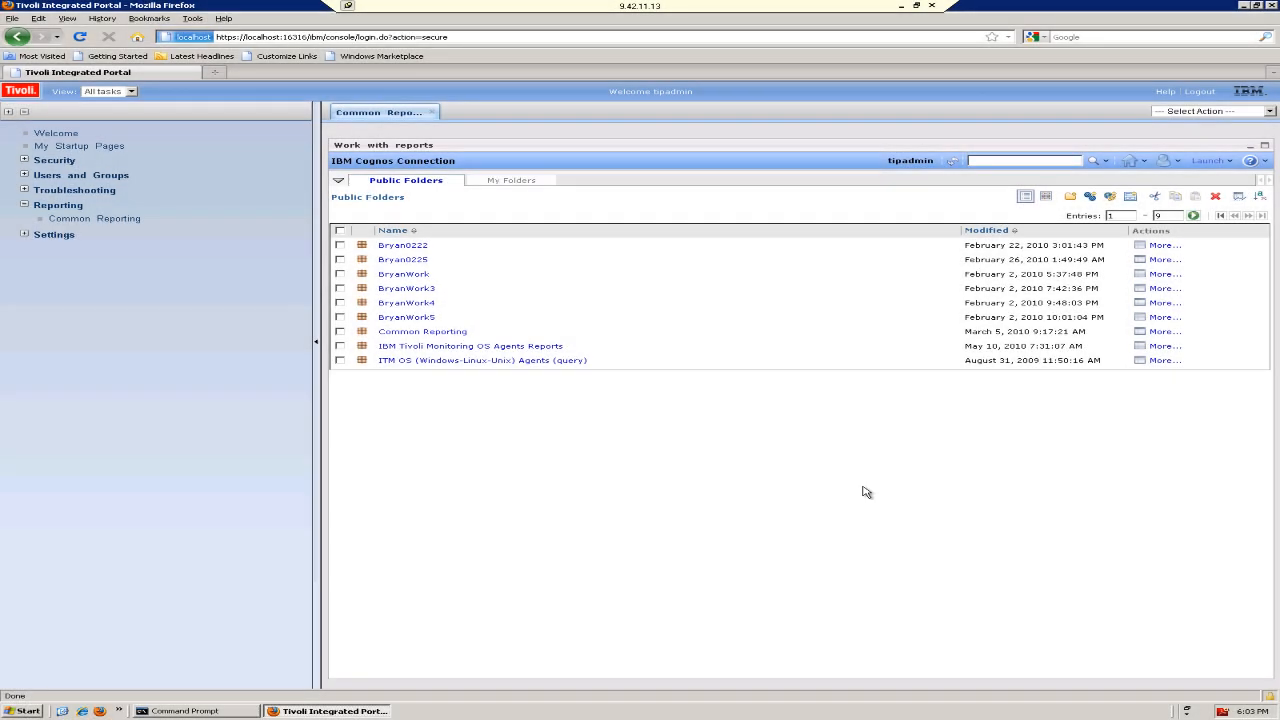
pyautogui.moveTo(794, 497)
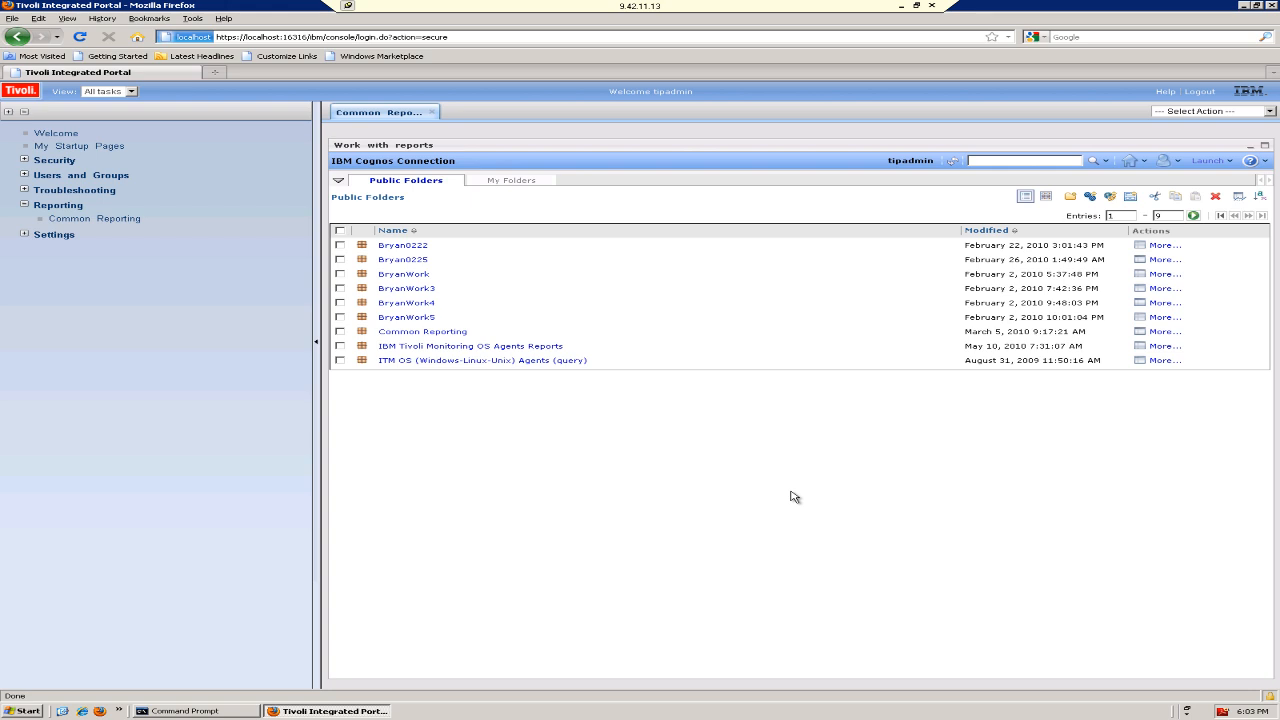
pyautogui.moveTo(464, 434)
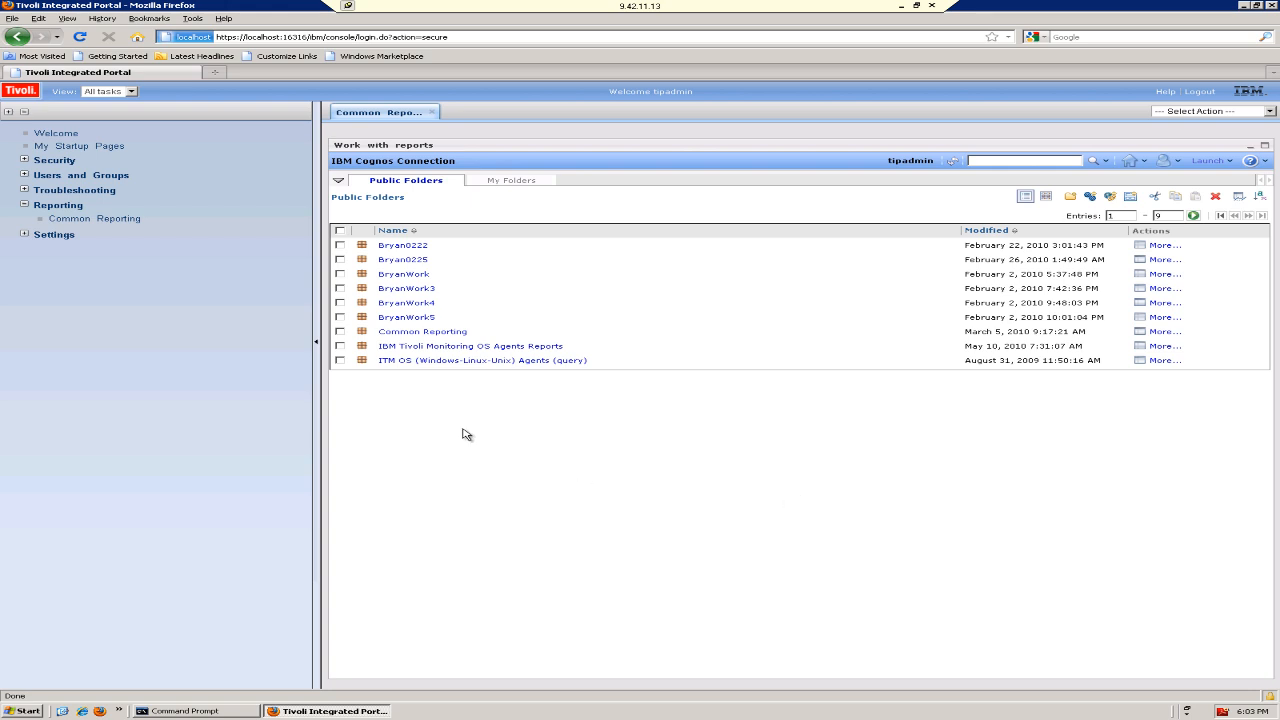
pyautogui.moveTo(467, 358)
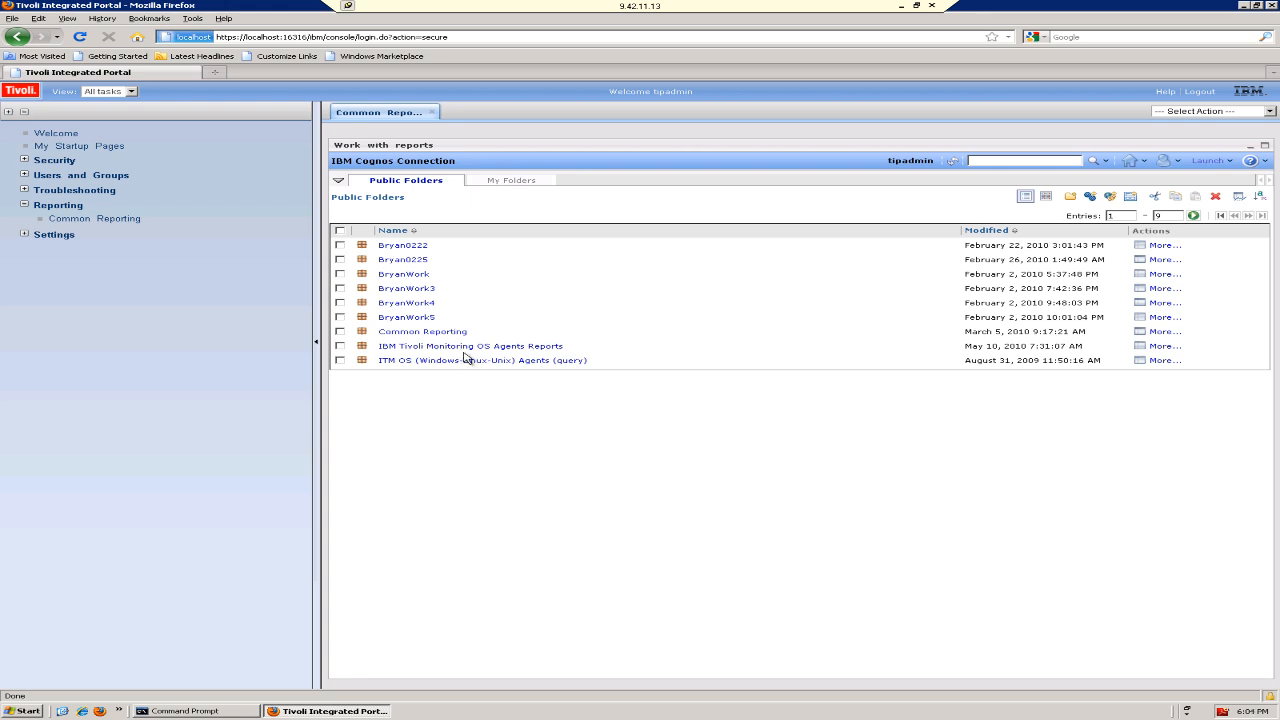
pyautogui.moveTo(467, 349)
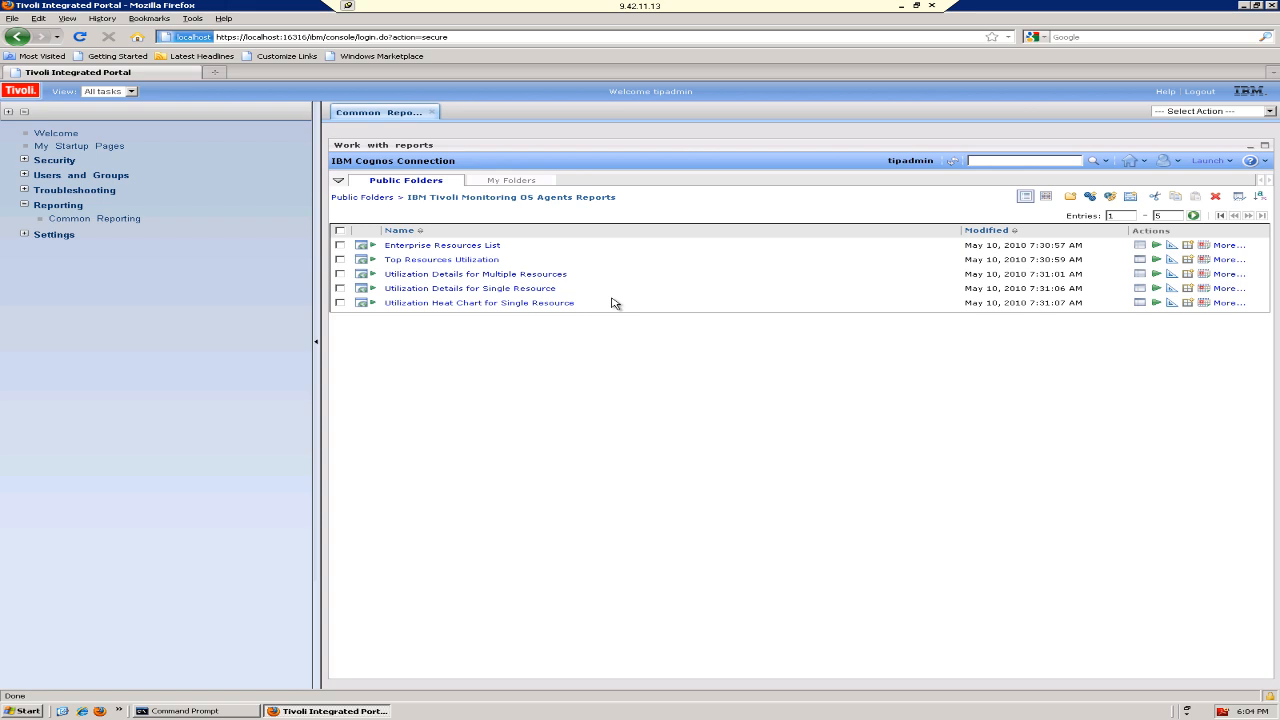
pyautogui.moveTo(633, 289)
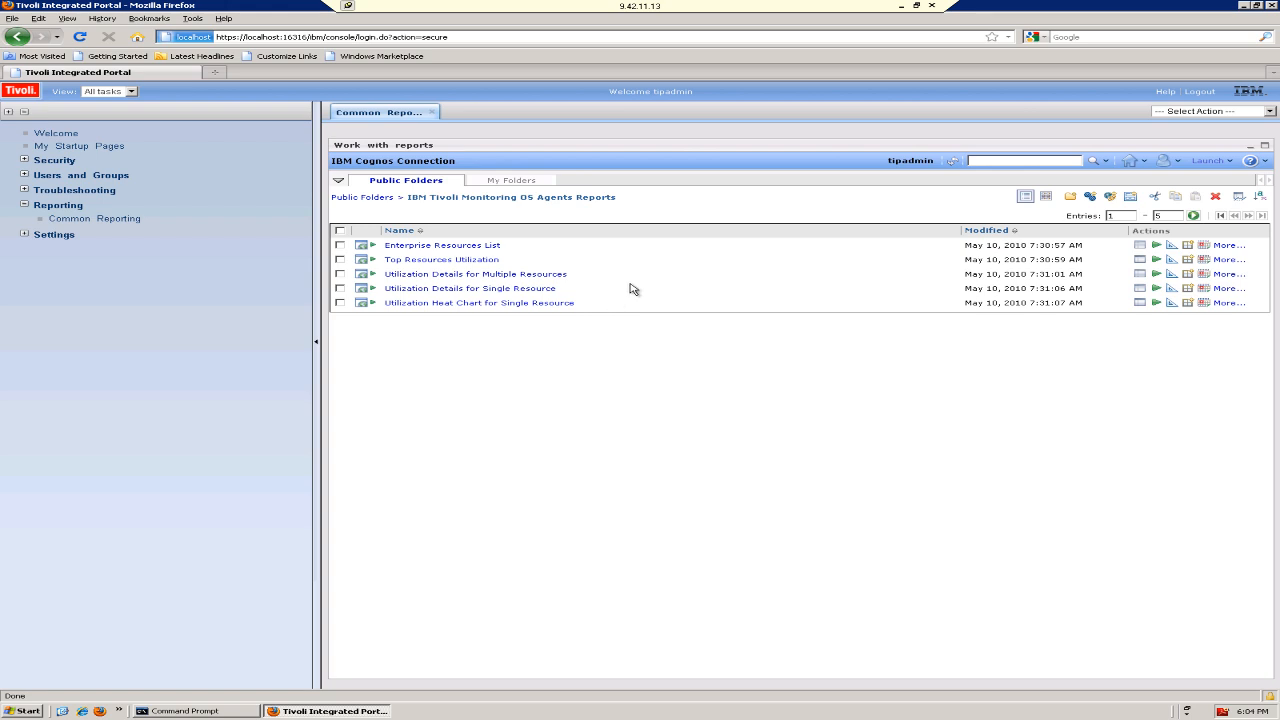
pyautogui.moveTo(1193, 216)
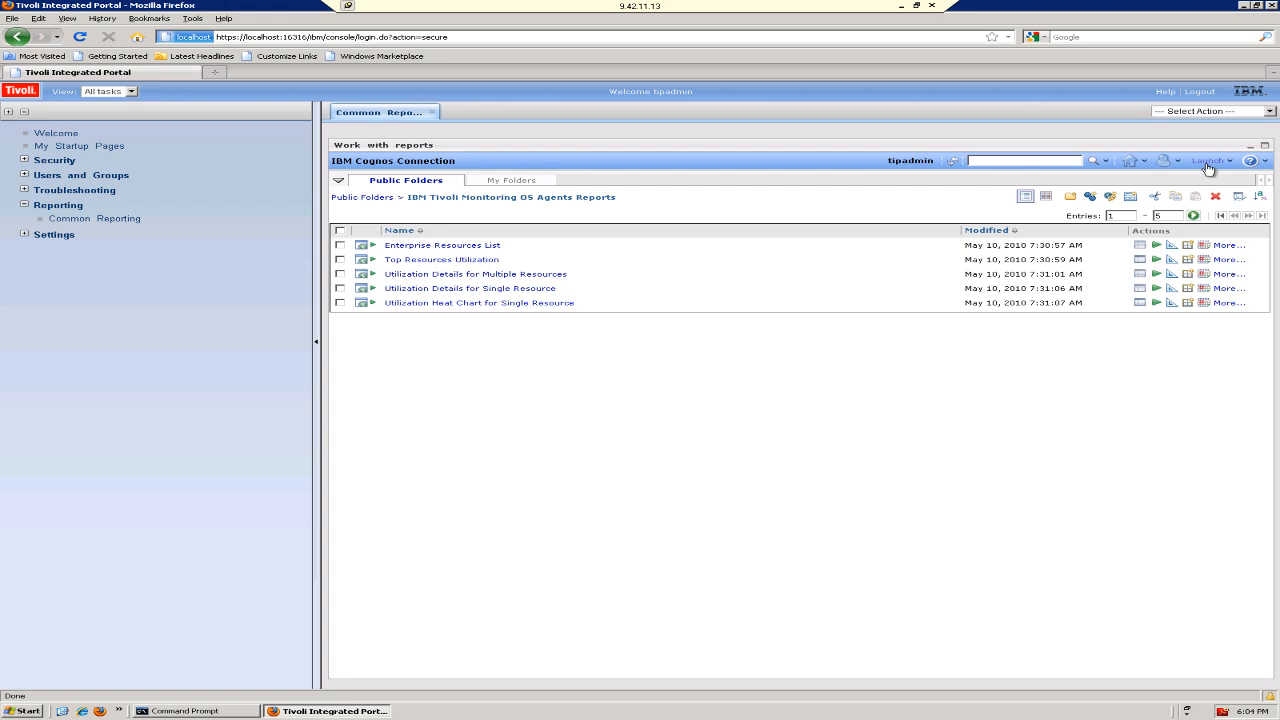
# - In Cognos Administration's Data Source Connections, open TDW and bring up its connection test
pyautogui.click(1208, 160)
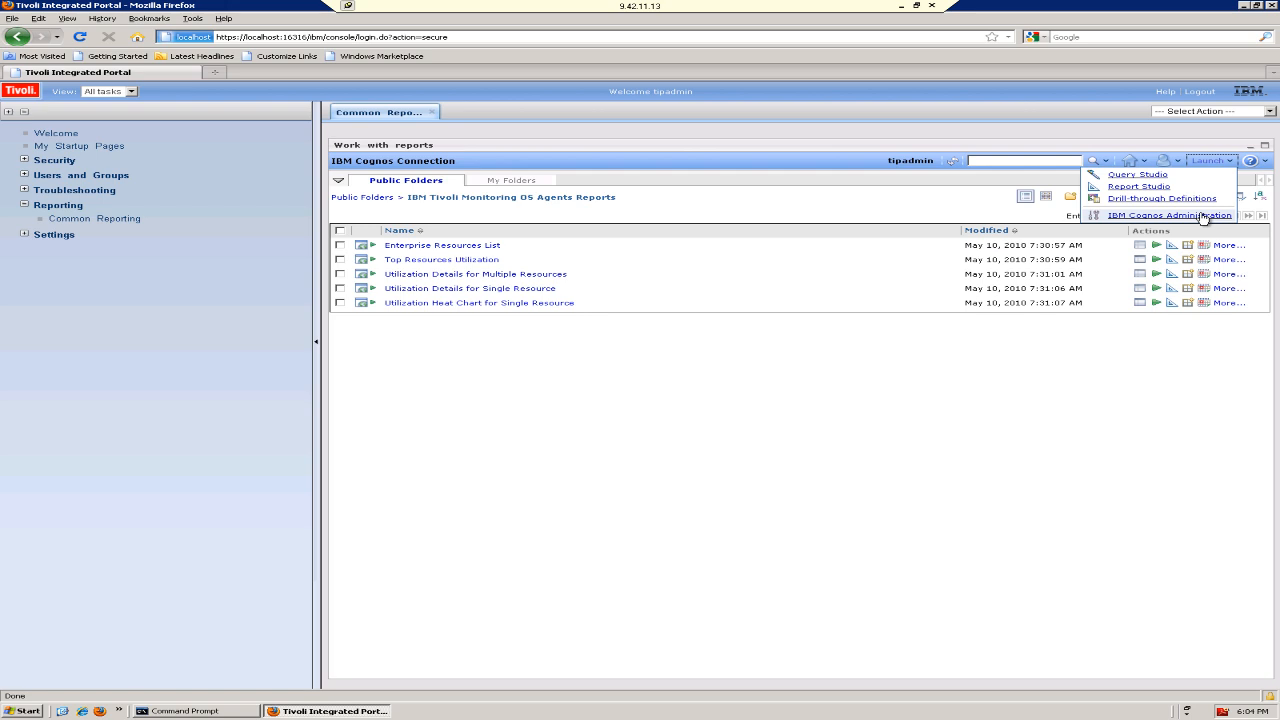
pyautogui.click(1172, 215)
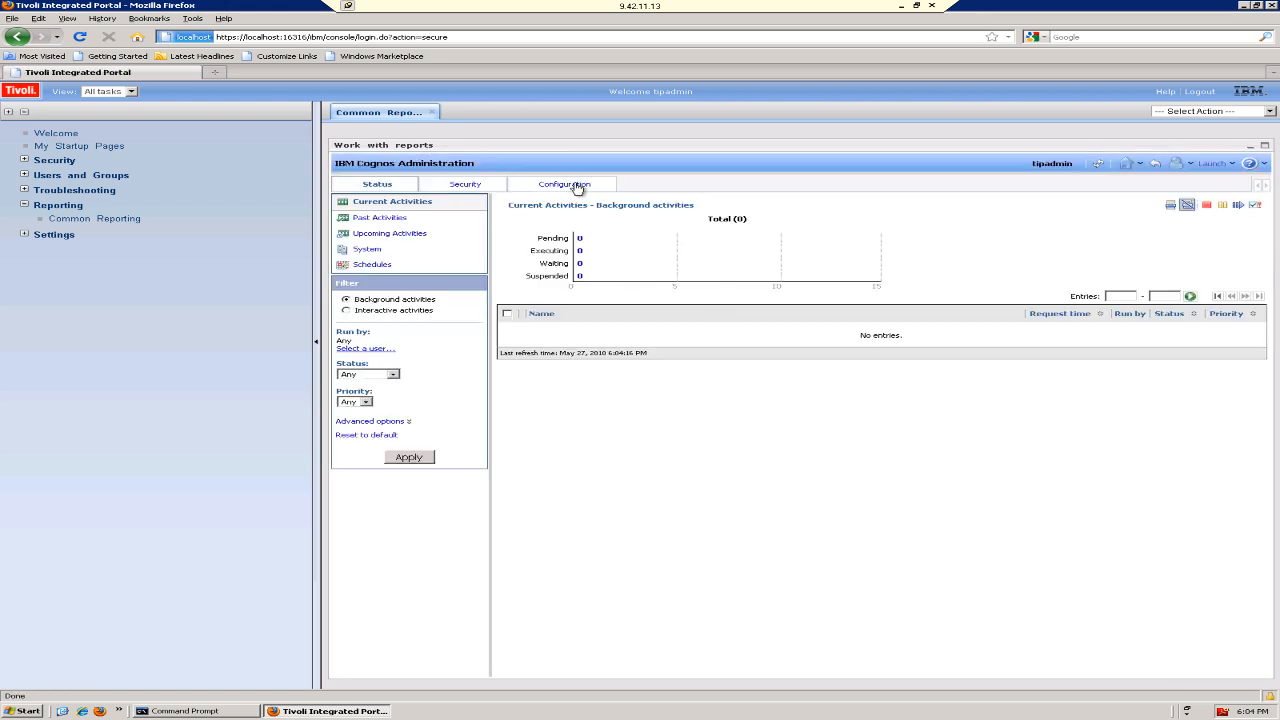
pyautogui.click(566, 184)
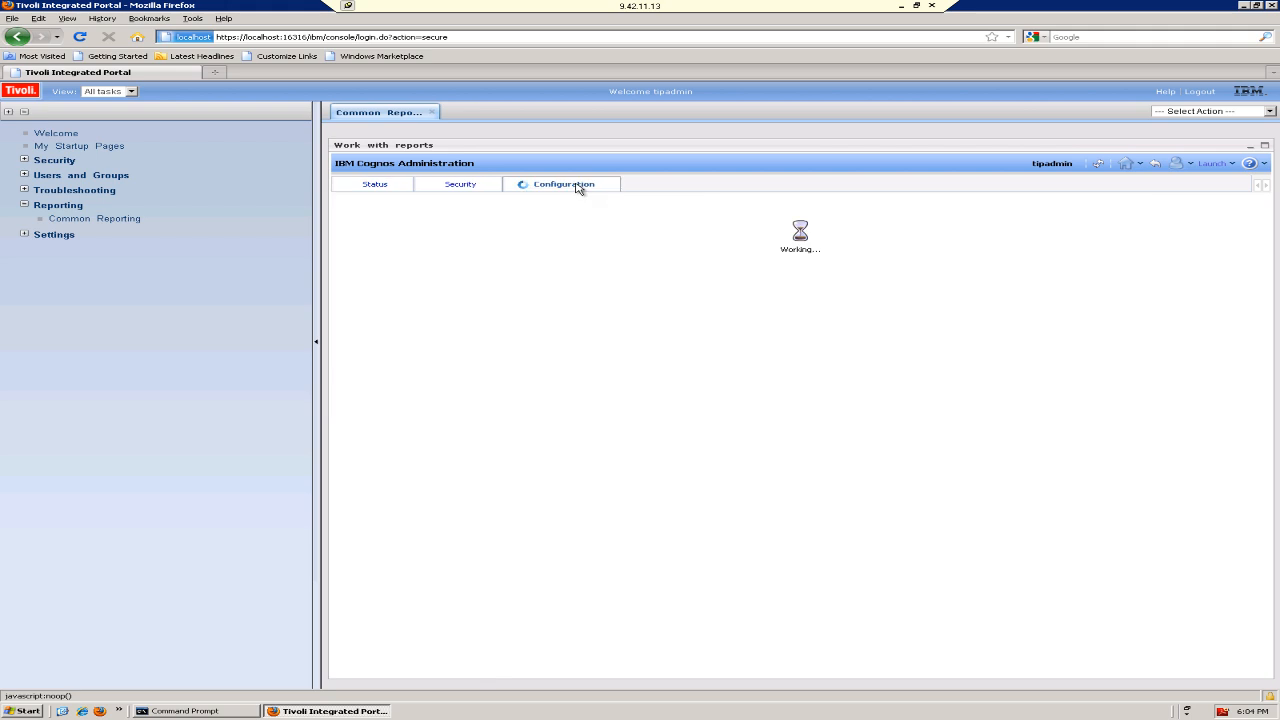
pyautogui.click(569, 184)
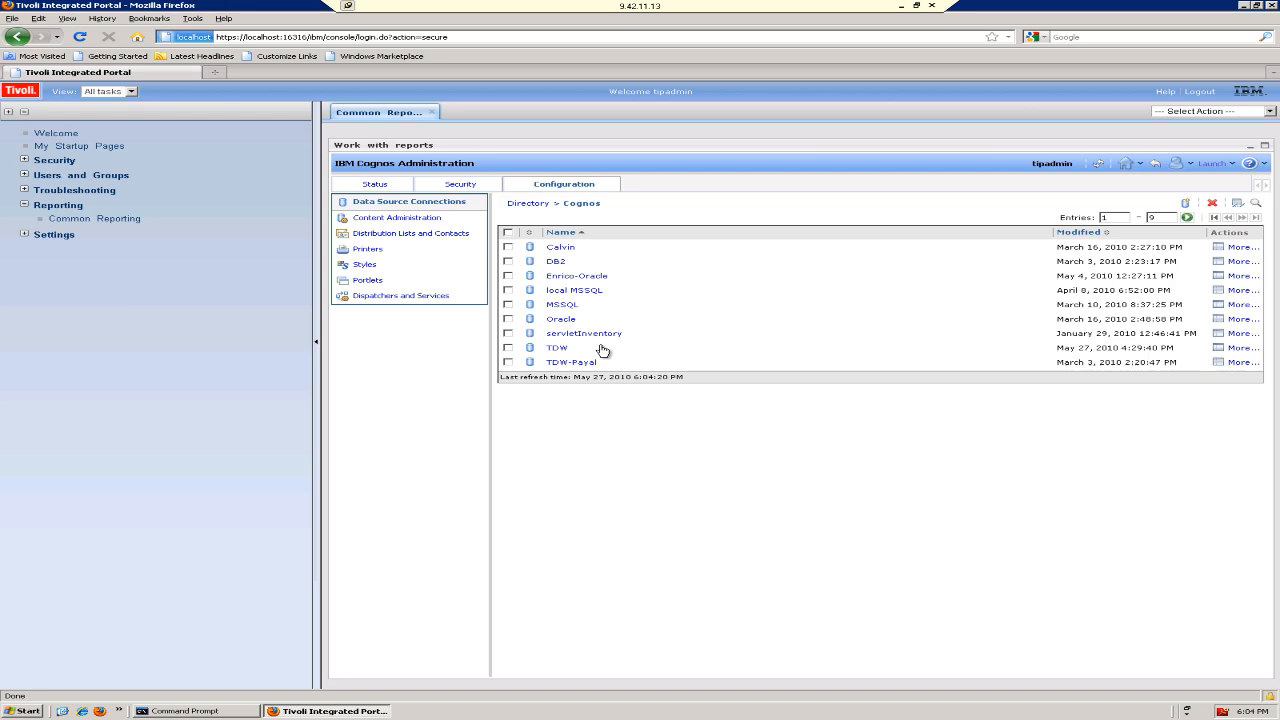
pyautogui.moveTo(557, 348)
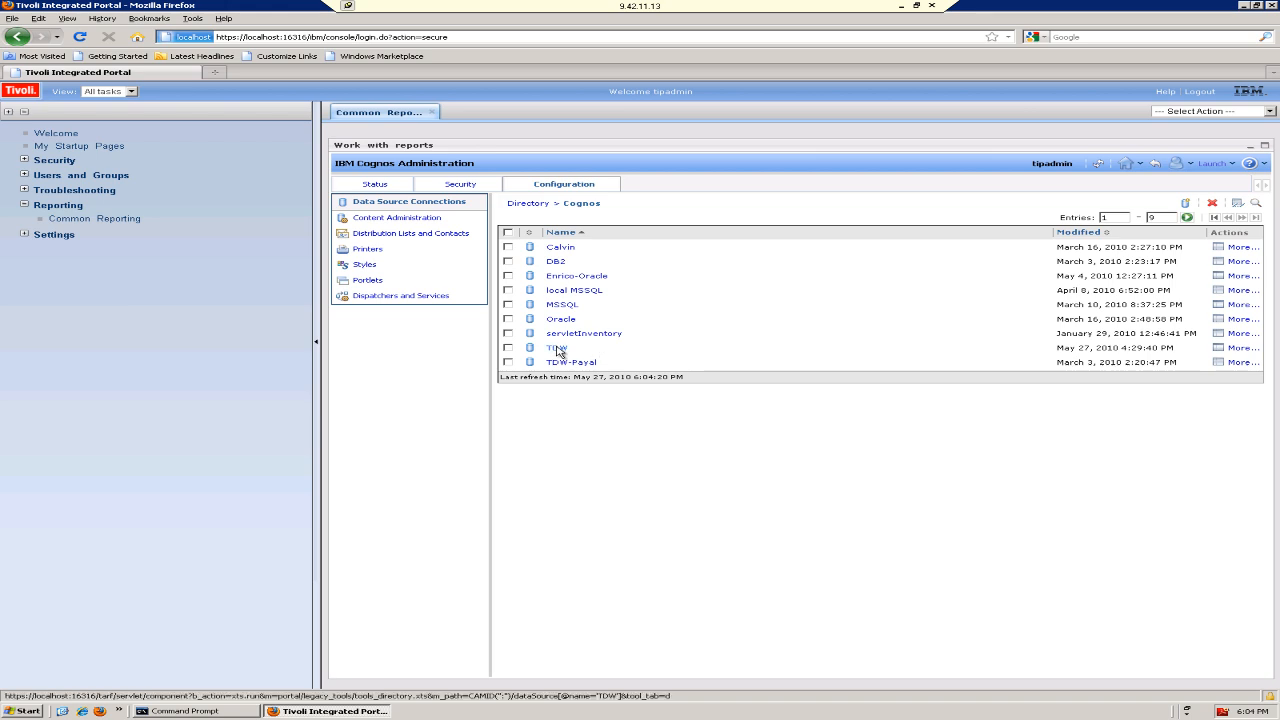
pyautogui.click(553, 347)
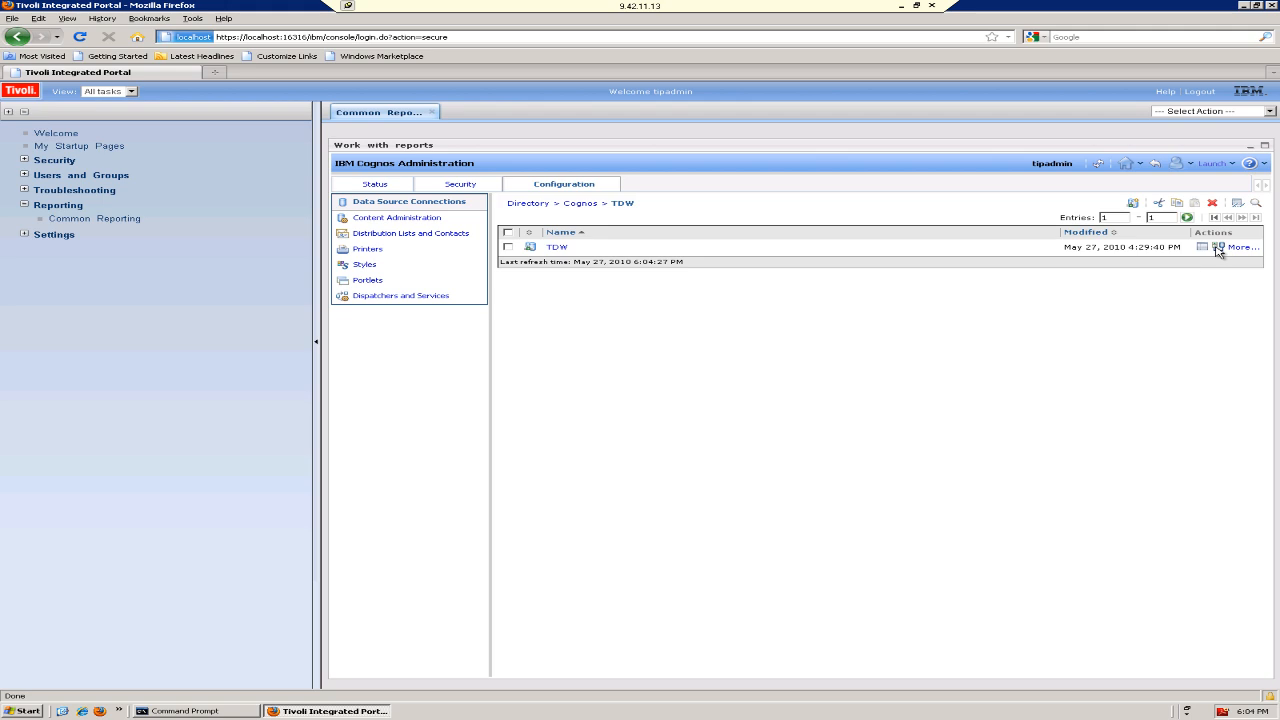
pyautogui.click(1214, 247)
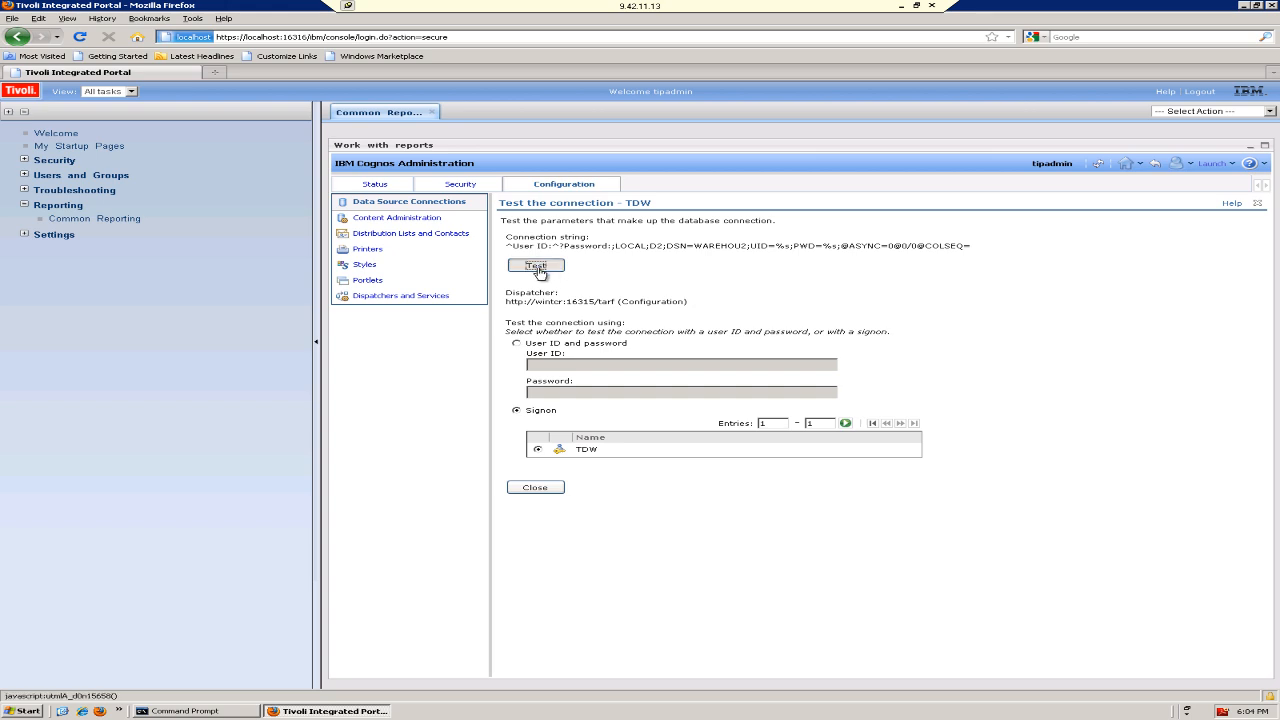
# - Run the TDW data source connection test with Signon TDW and confirm it reports Succeeded
pyautogui.click(535, 265)
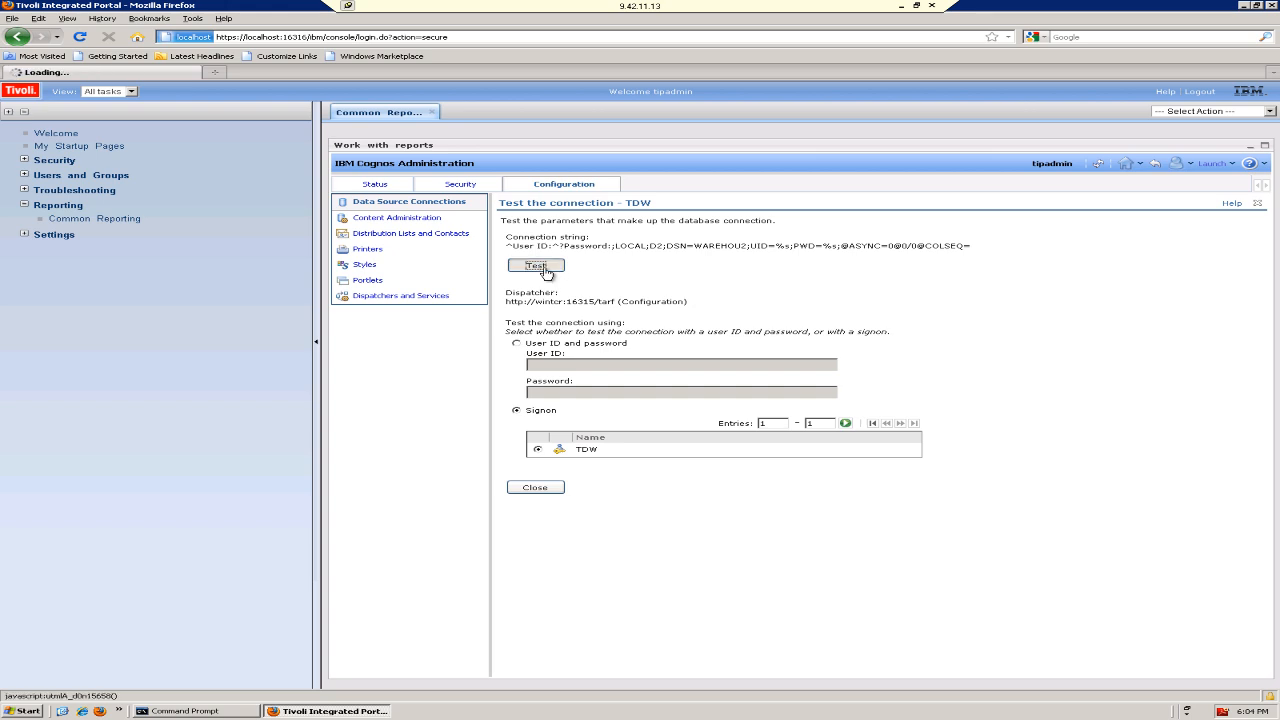
pyautogui.click(535, 266)
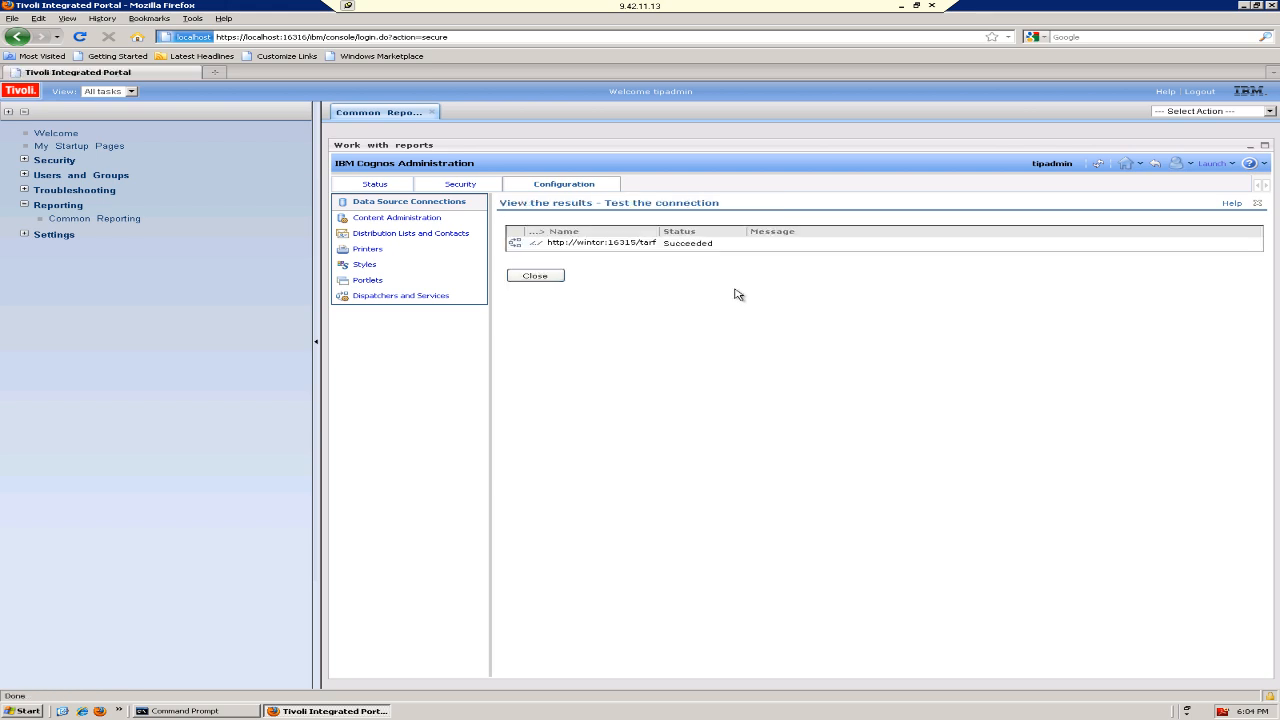
pyautogui.moveTo(688, 258)
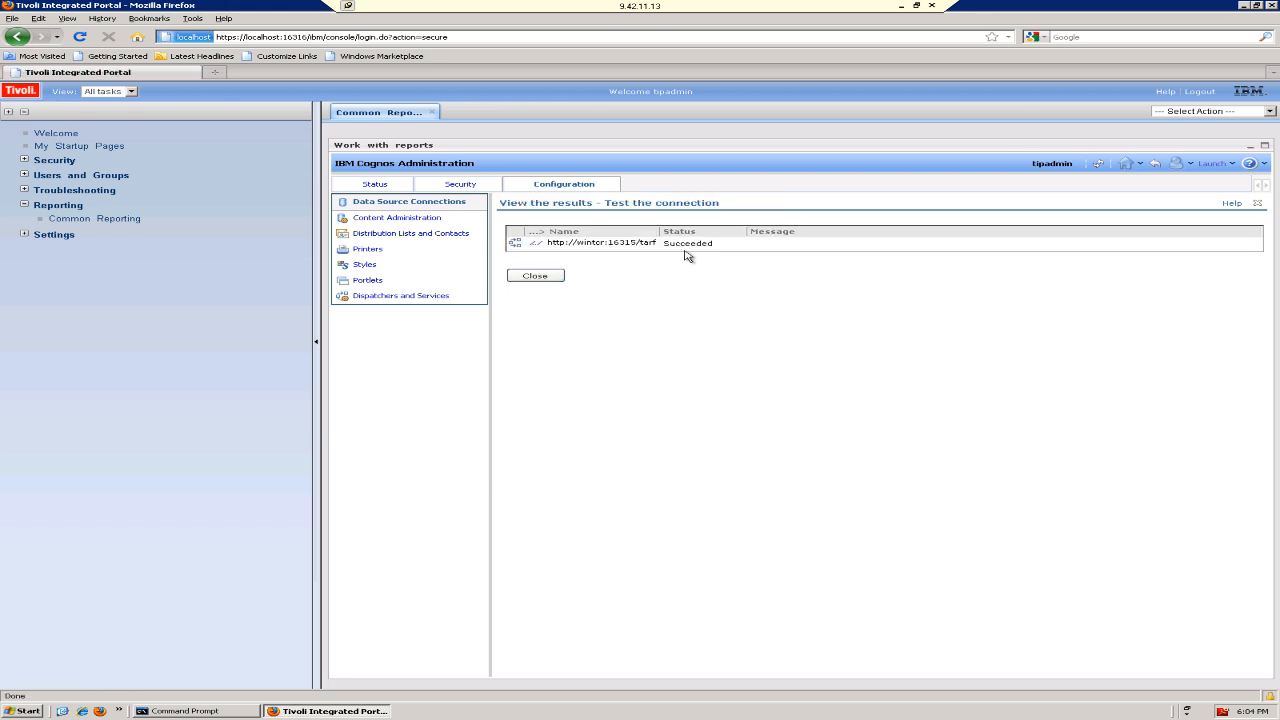
pyautogui.moveTo(693, 267)
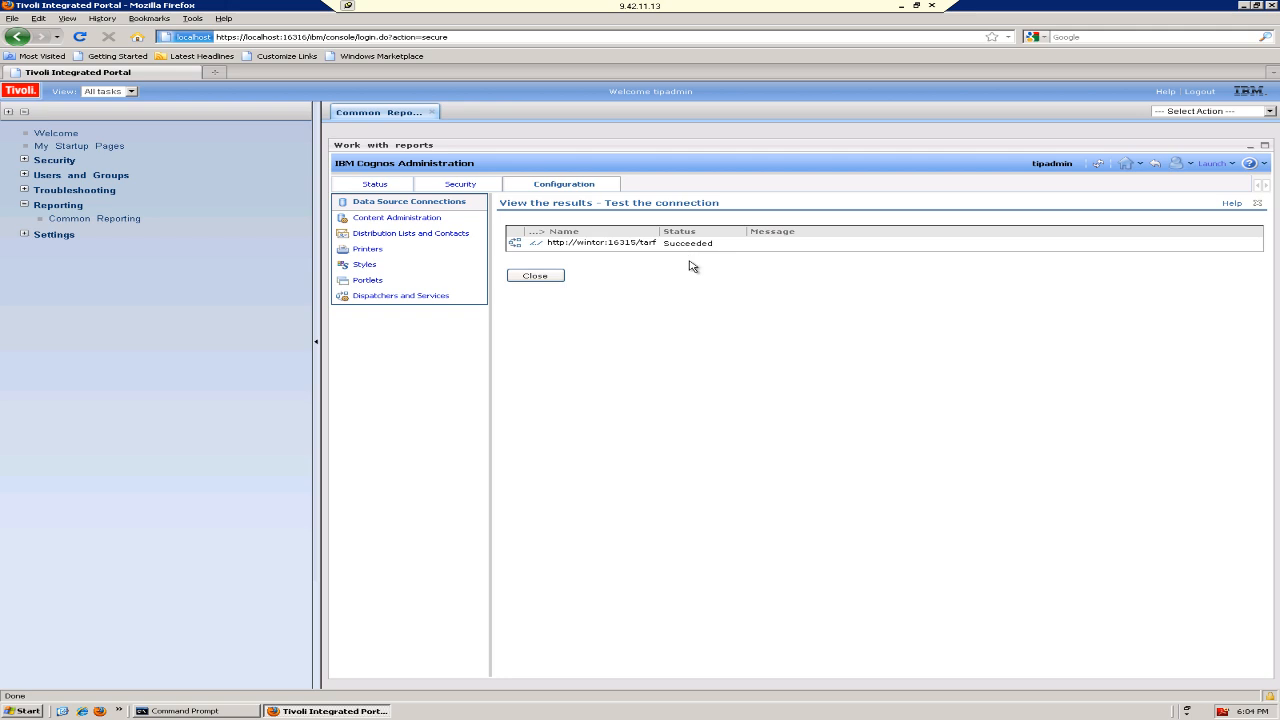